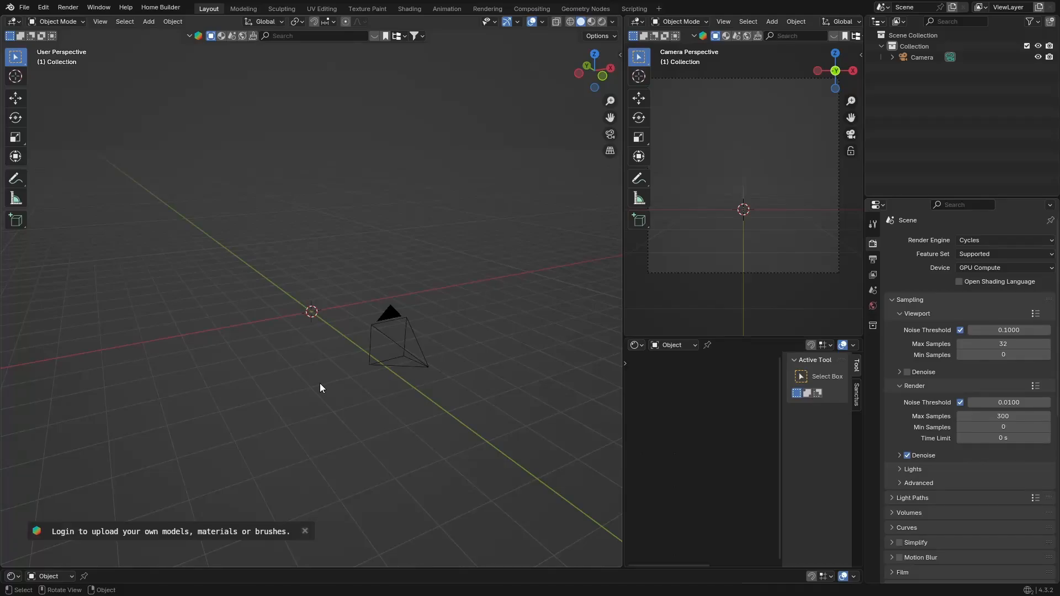
Step: Select the camera and delete it so no objects remain in the scene
{"action": "left_click", "coordinate": [304, 531]}
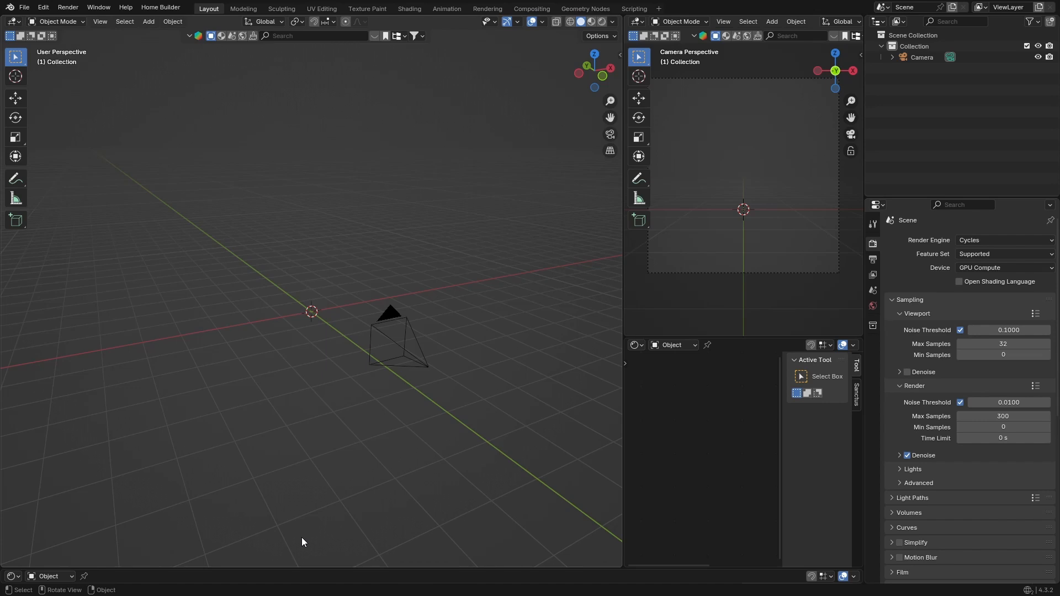
{"action": "mouse_move", "coordinate": [350, 452]}
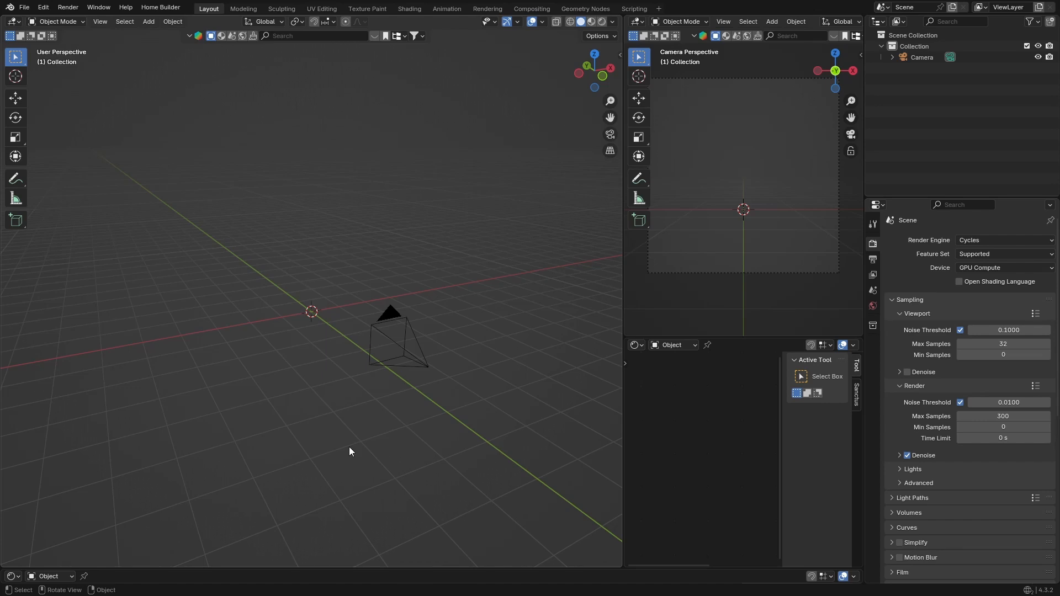
{"action": "mouse_move", "coordinate": [384, 347]}
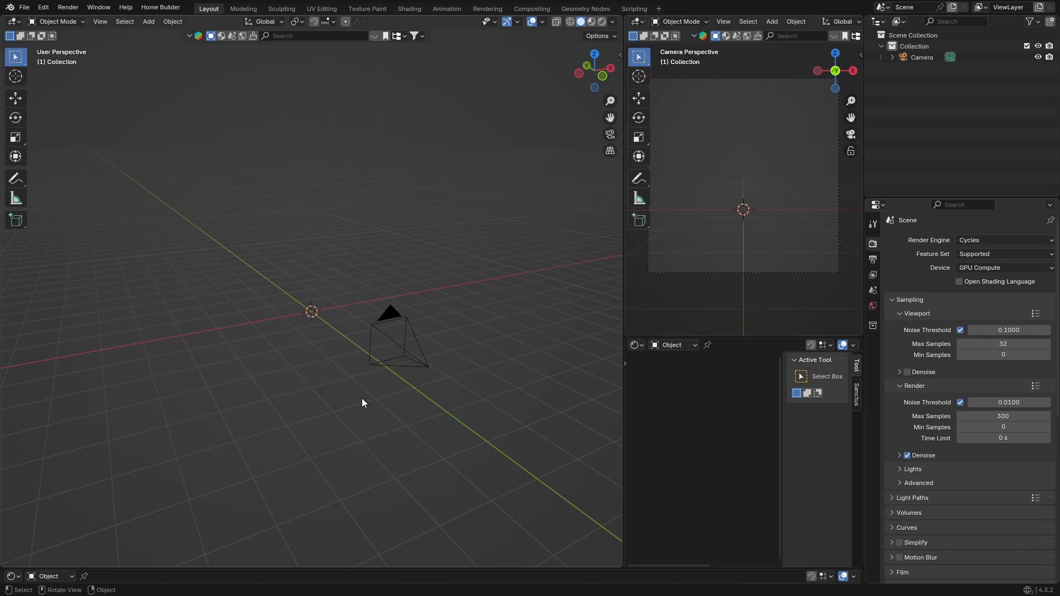
{"action": "mouse_move", "coordinate": [156, 415]}
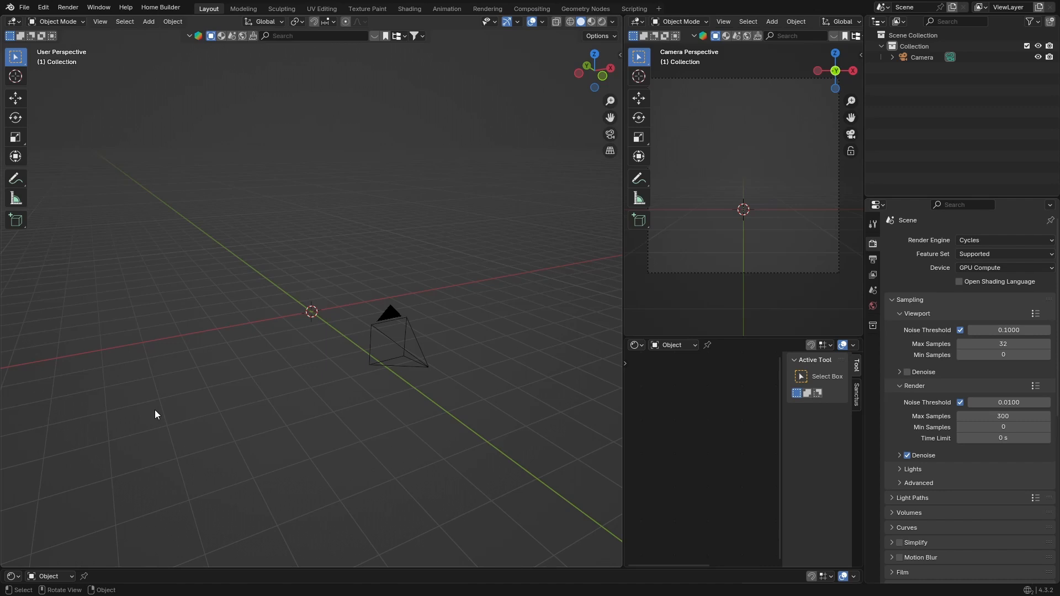
{"action": "mouse_move", "coordinate": [527, 370]}
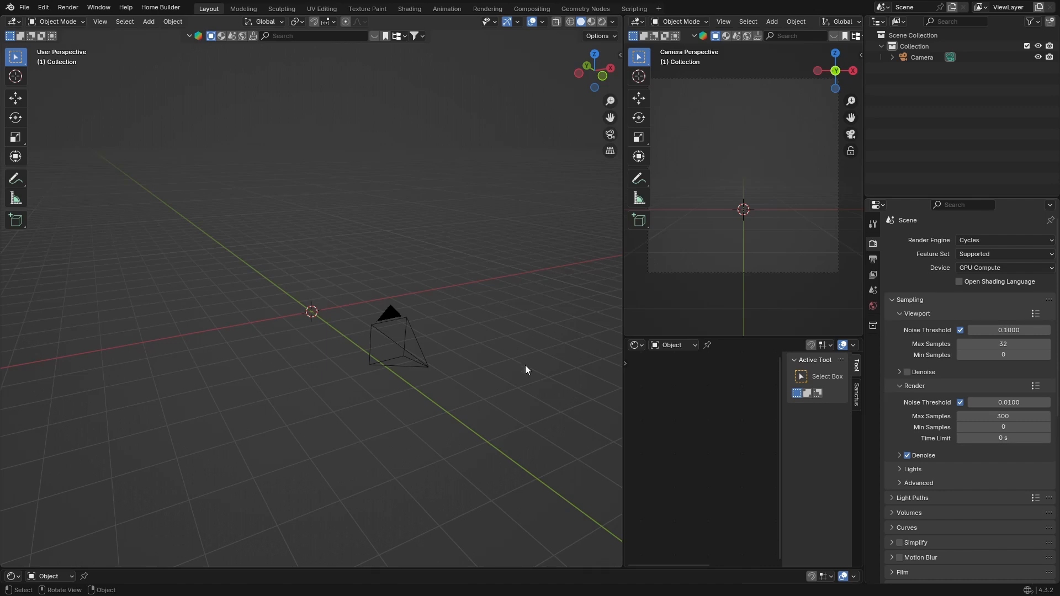
{"action": "mouse_move", "coordinate": [268, 318]}
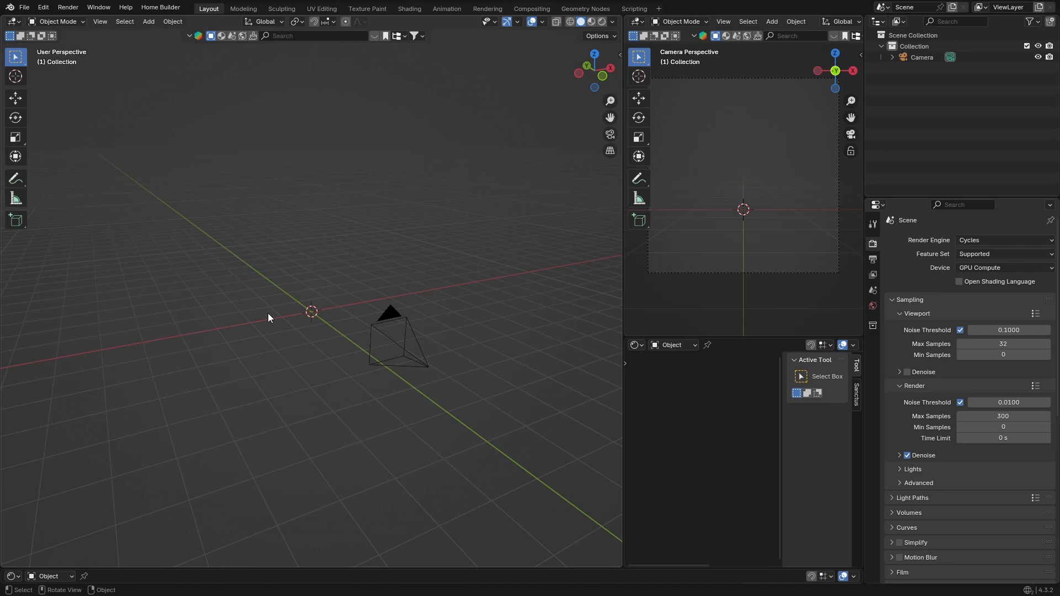
{"action": "left_click", "coordinate": [389, 338]}
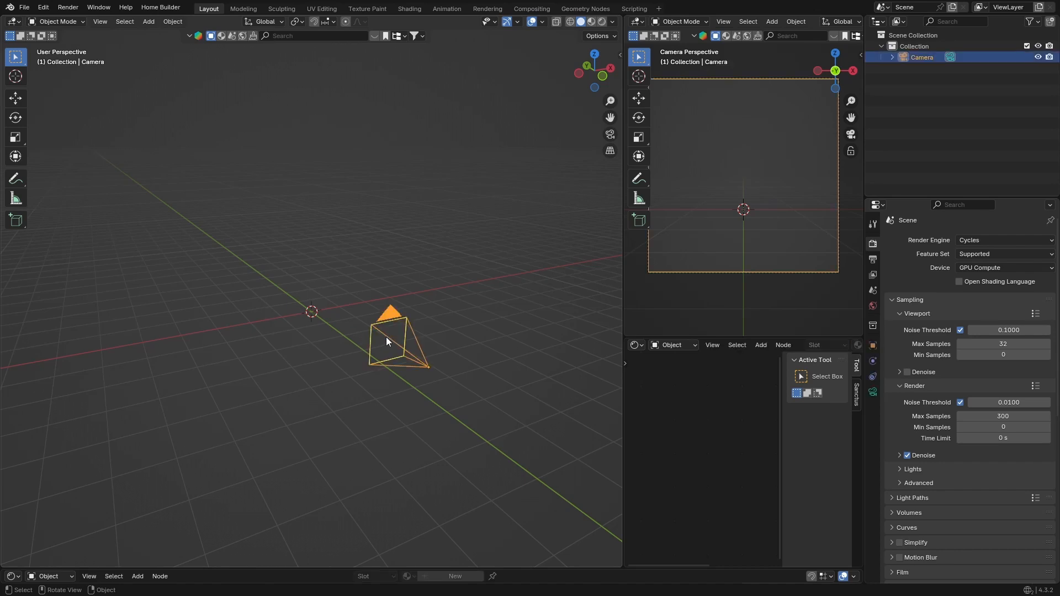
{"action": "key", "text": "x"}
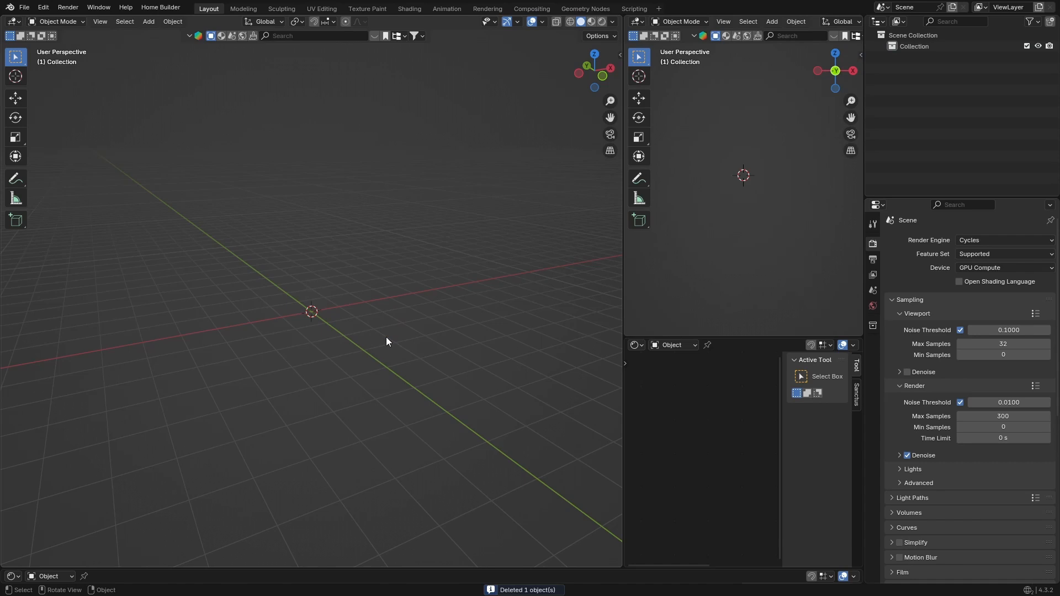
{"action": "mouse_move", "coordinate": [219, 352]}
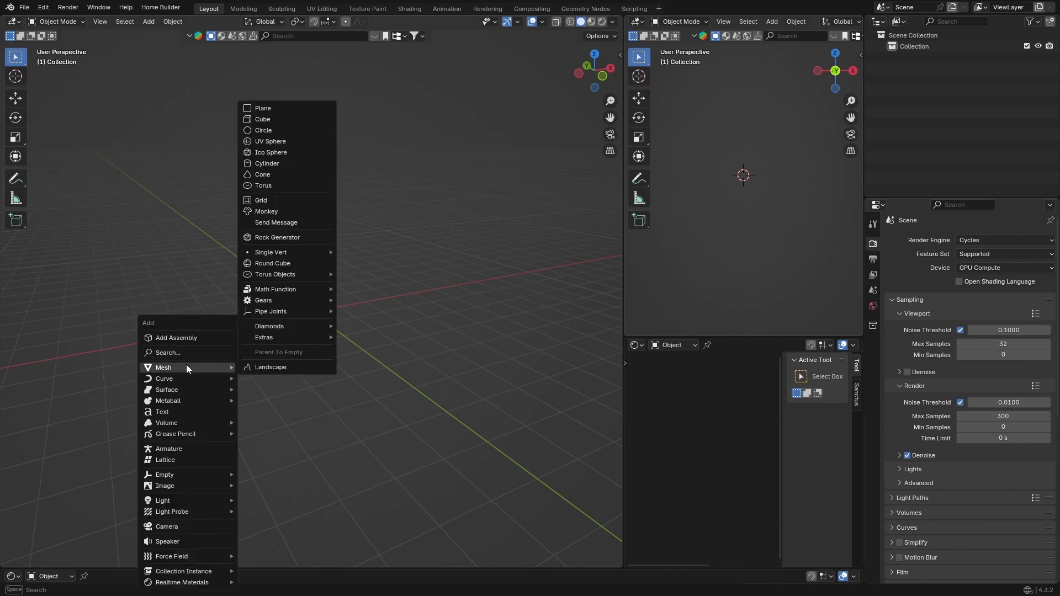
Step: Add a Suzanne monkey head mesh and zoom in on it
{"action": "left_click", "coordinate": [265, 211]}
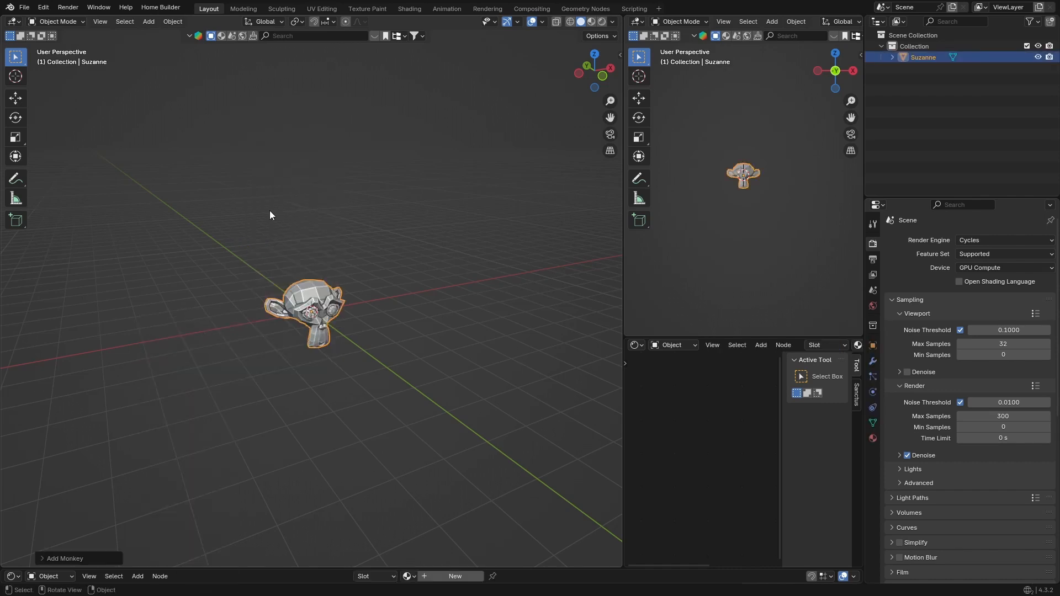
{"action": "scroll", "scroll_direction": "down", "scroll_amount": 3}
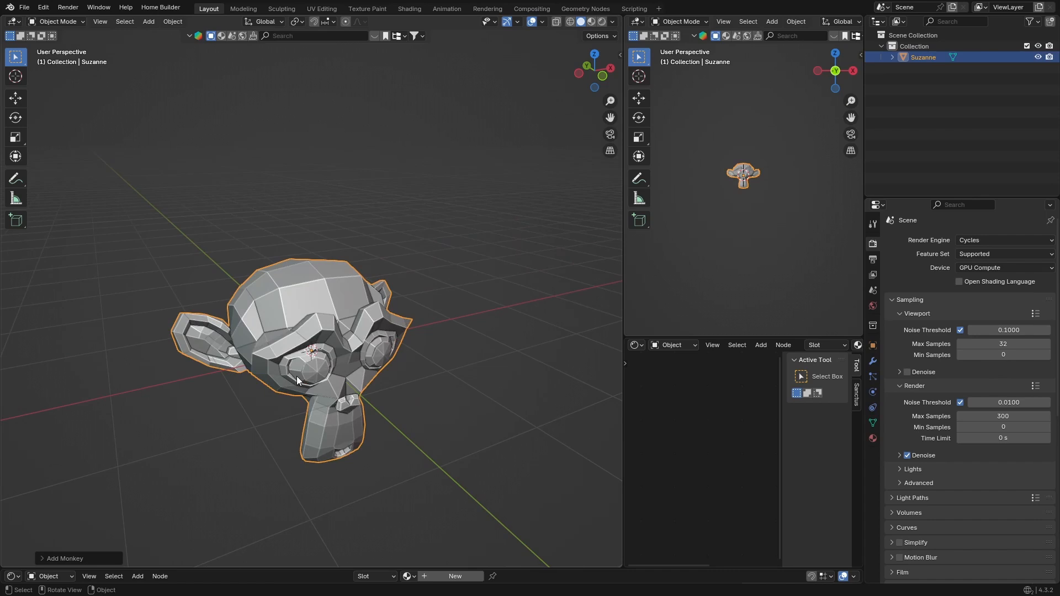
{"action": "mouse_move", "coordinate": [873, 364]}
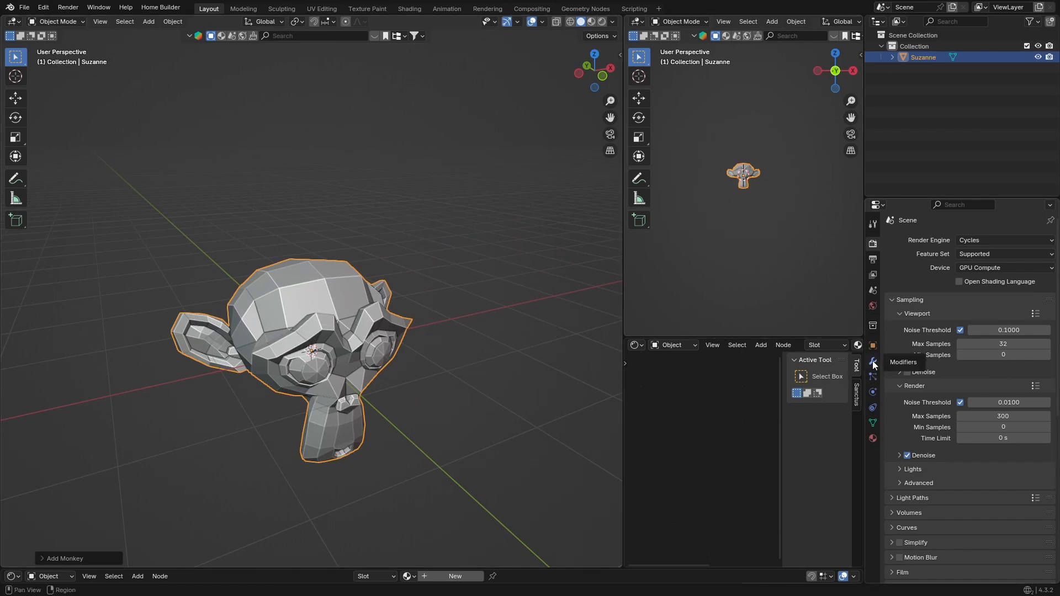
Step: Add a Subdivision Surface modifier to Suzanne with viewport levels set to 2
{"action": "left_click", "coordinate": [872, 361]}
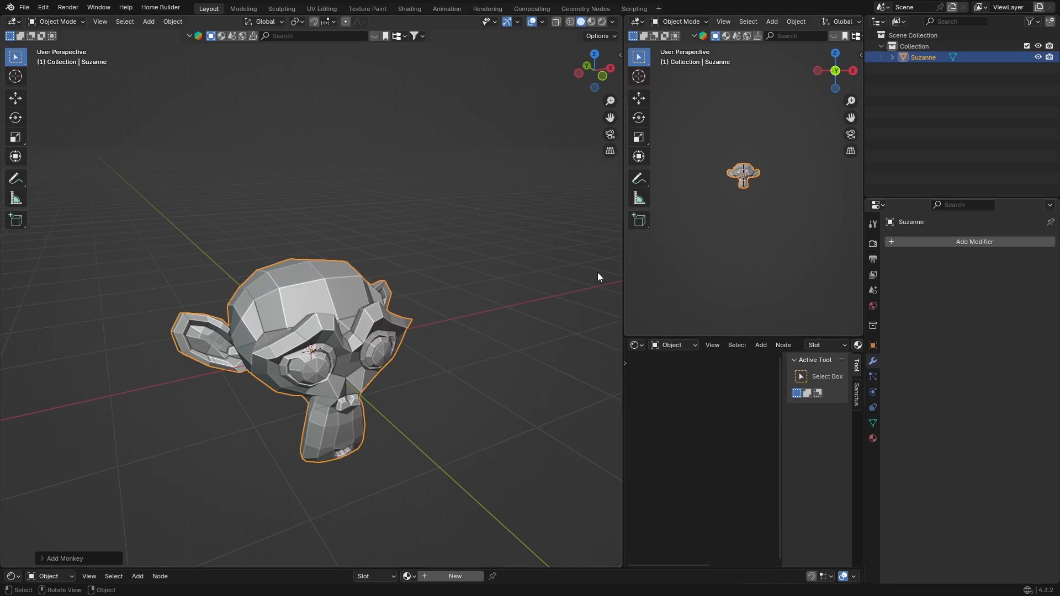
{"action": "left_click", "coordinate": [974, 241]}
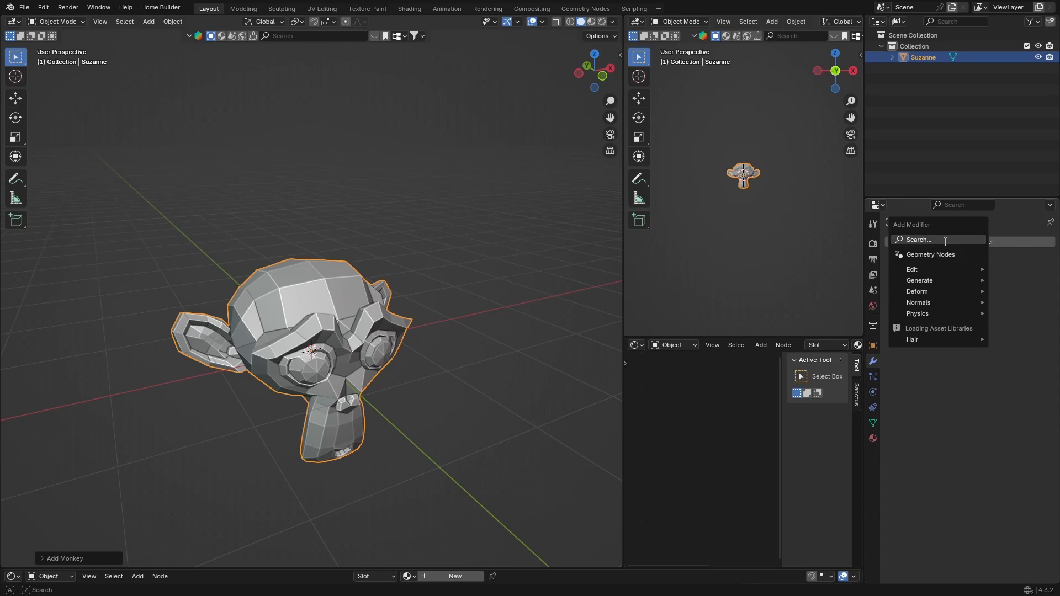
{"action": "type", "text": "su"}
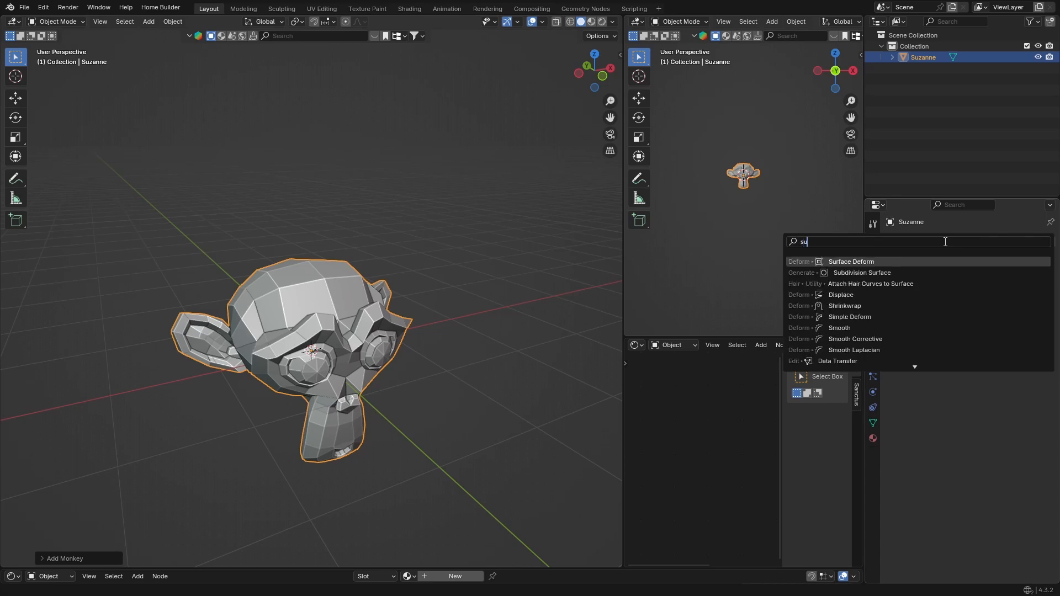
{"action": "left_click", "coordinate": [862, 272]}
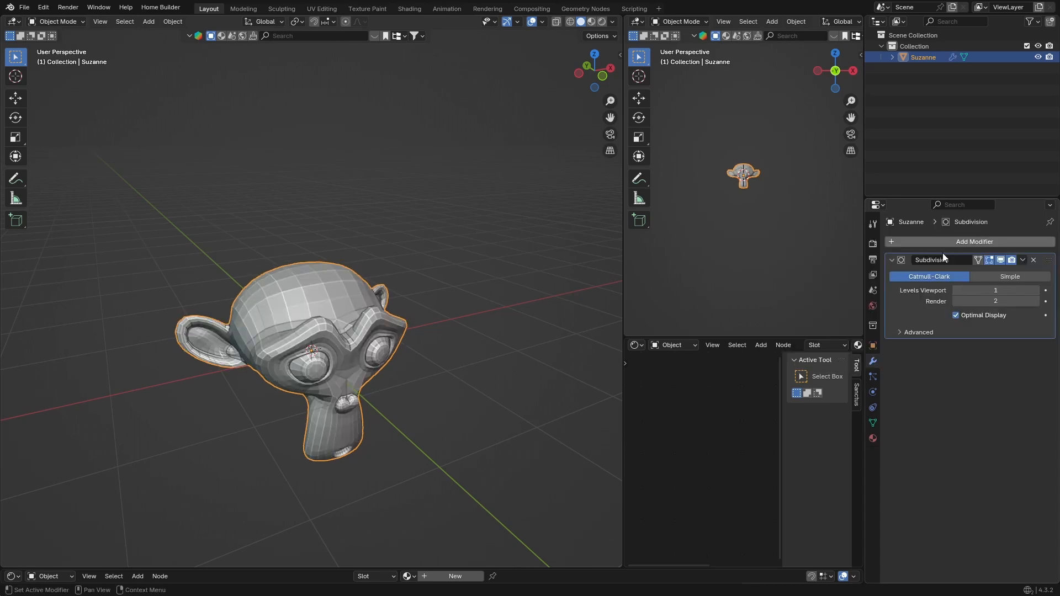
{"action": "left_click", "coordinate": [994, 290]}
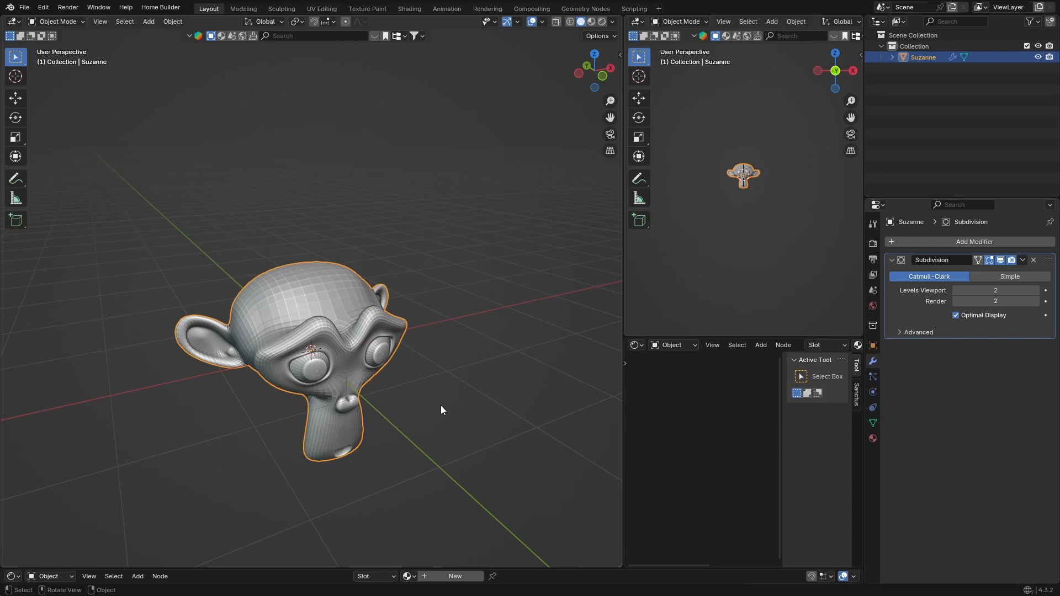
{"action": "mouse_move", "coordinate": [286, 304]}
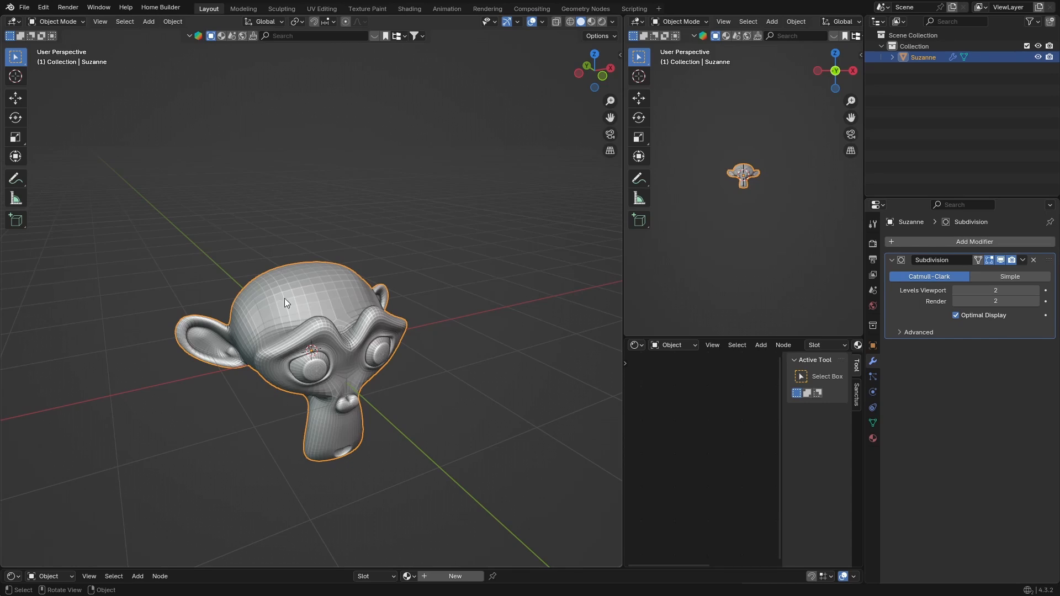
Step: Apply Shade Smooth to Suzanne and switch the viewport to Rendered shading
{"action": "right_click", "coordinate": [283, 302]}
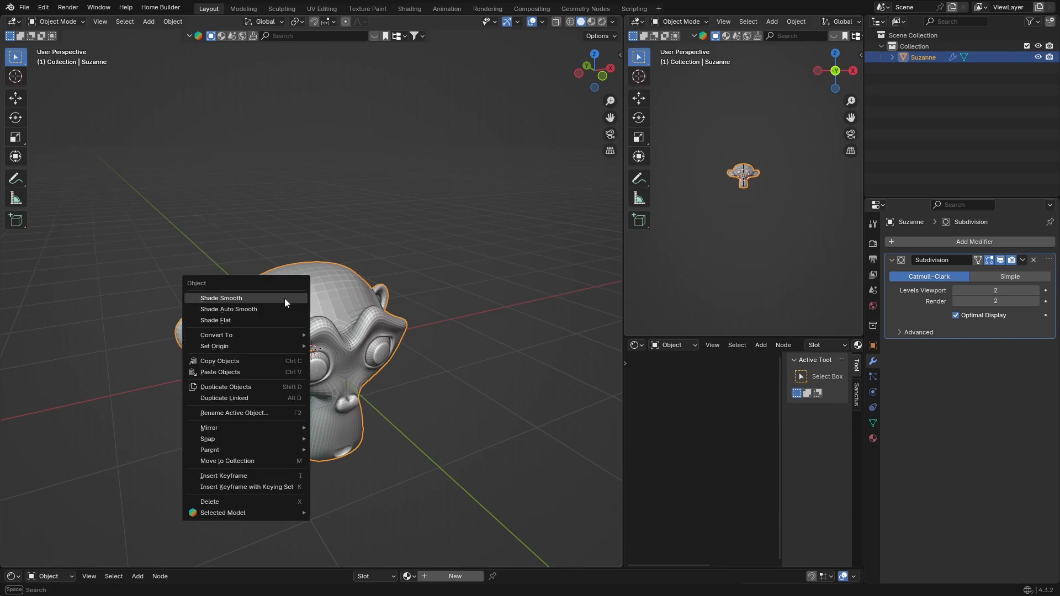
{"action": "left_click", "coordinate": [220, 298]}
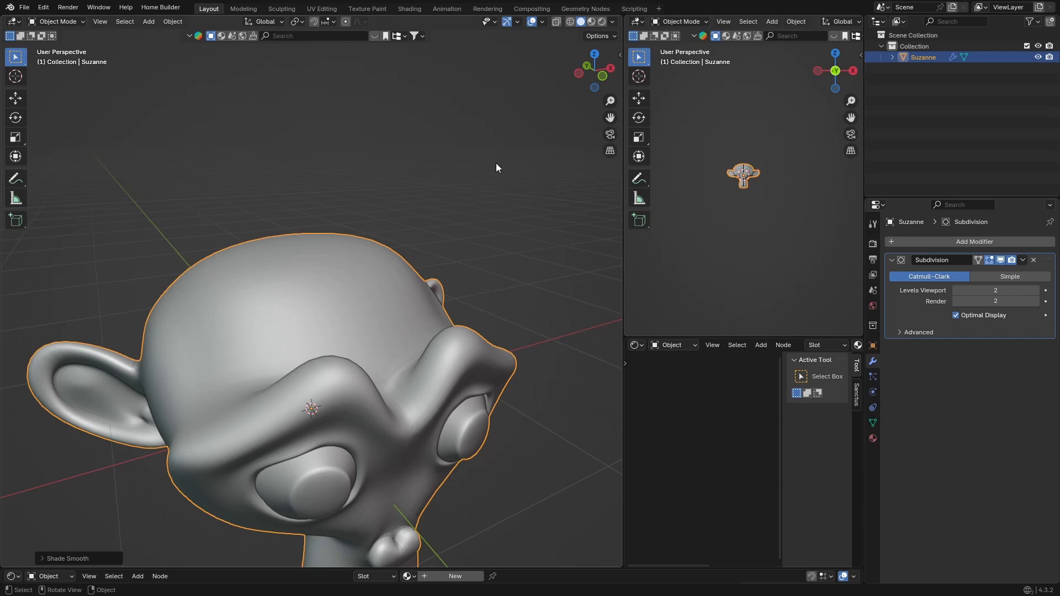
{"action": "left_click", "coordinate": [575, 21]}
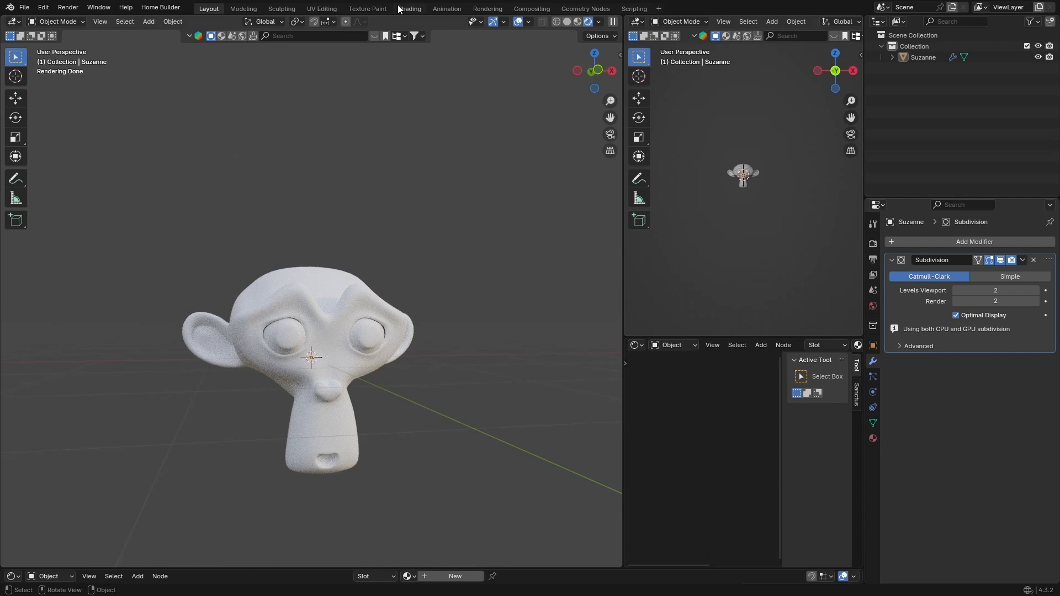
Step: In the Shading workspace, create a new material on Suzanne and preview it rendered
{"action": "left_click", "coordinate": [409, 8]}
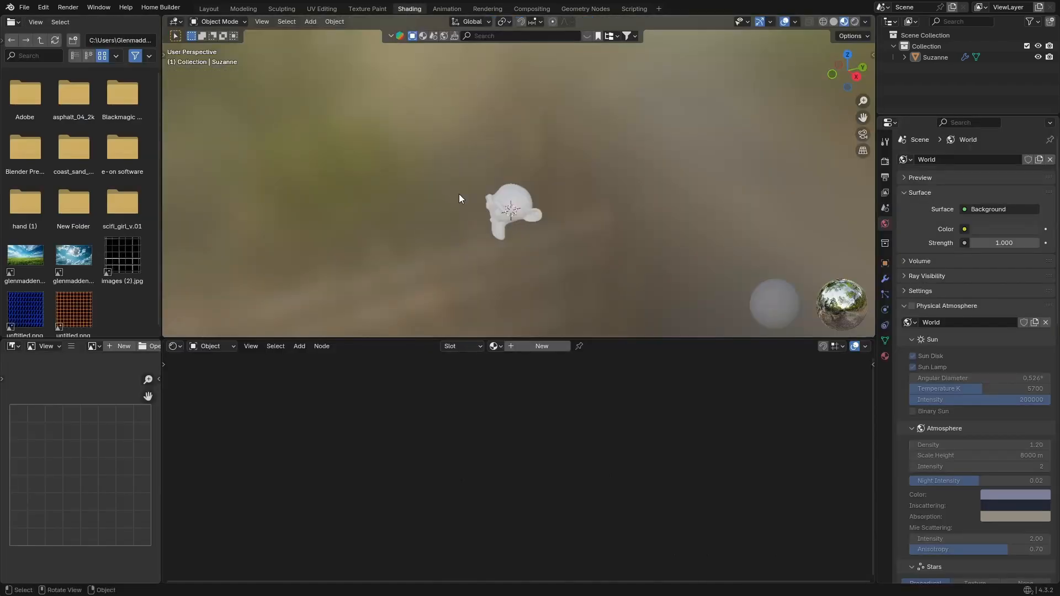
{"action": "left_click", "coordinate": [511, 210]}
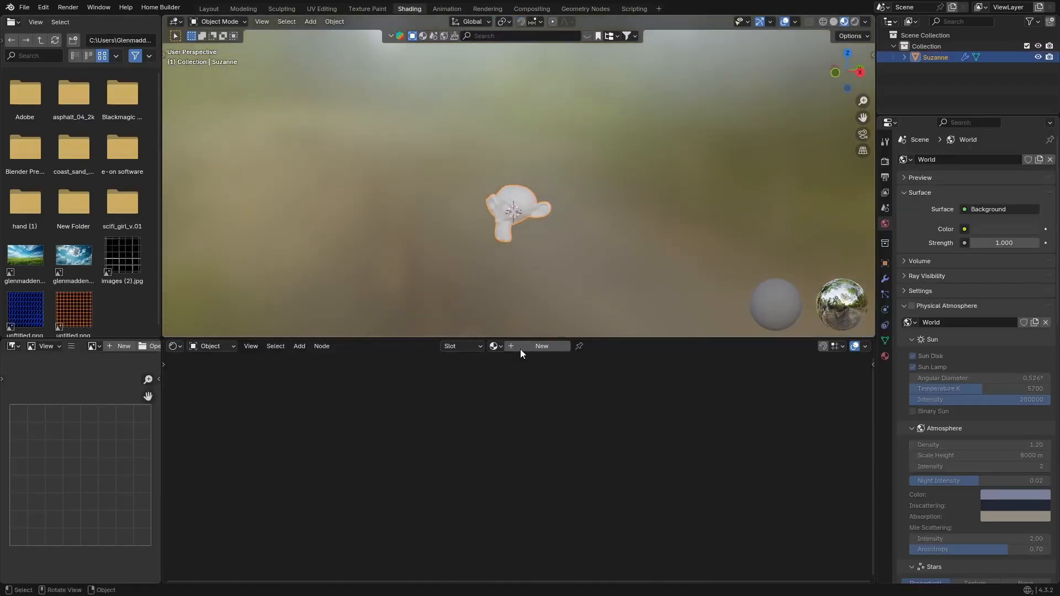
{"action": "left_click", "coordinate": [541, 345]}
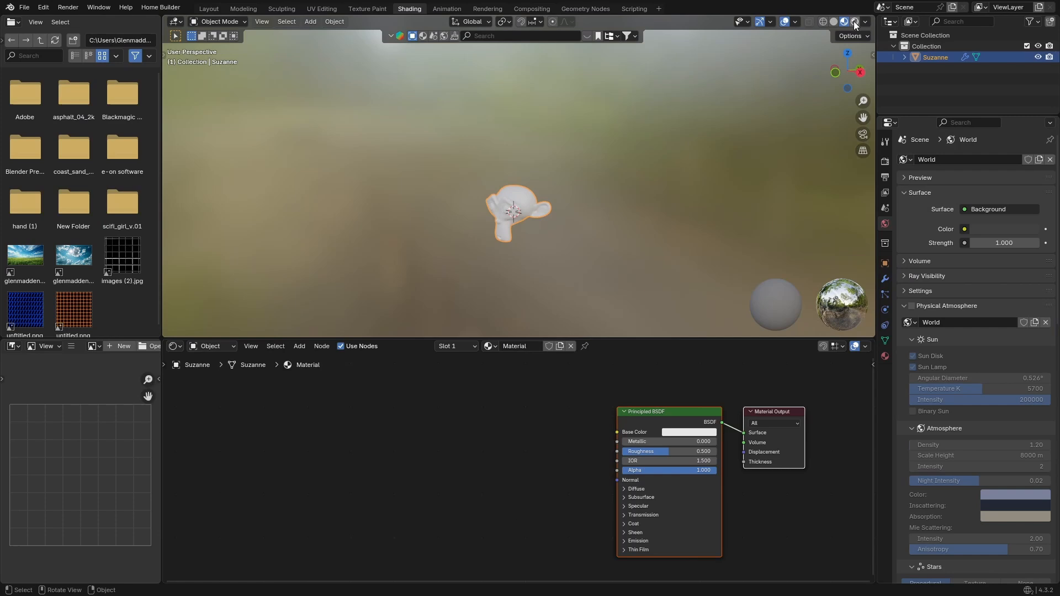
{"action": "left_click", "coordinate": [853, 21]}
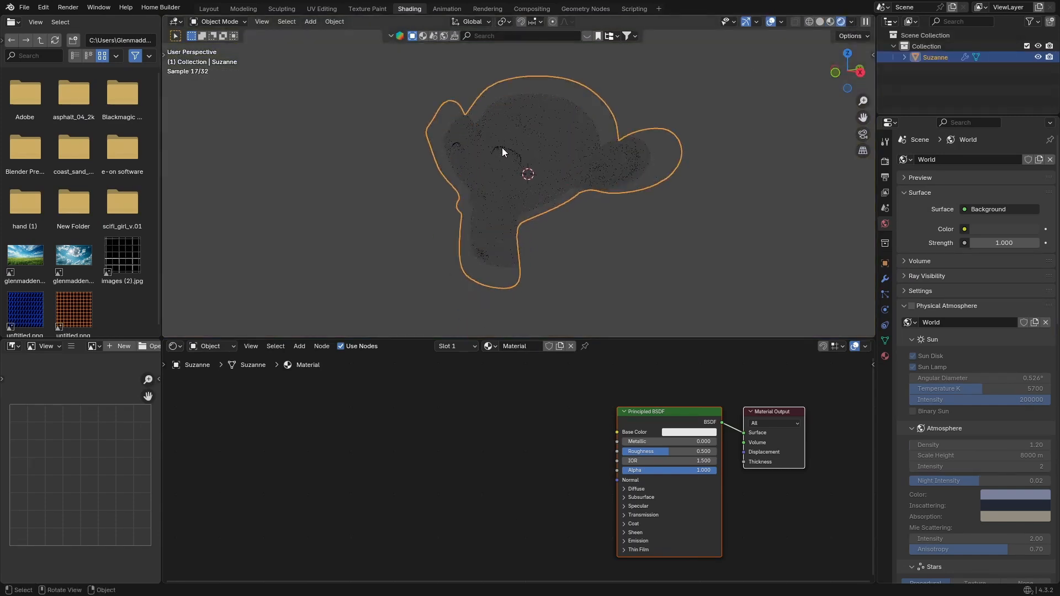
Step: Set the Principled BSDF Base Color of Suzanne's material to blue
{"action": "left_click", "coordinate": [850, 22]}
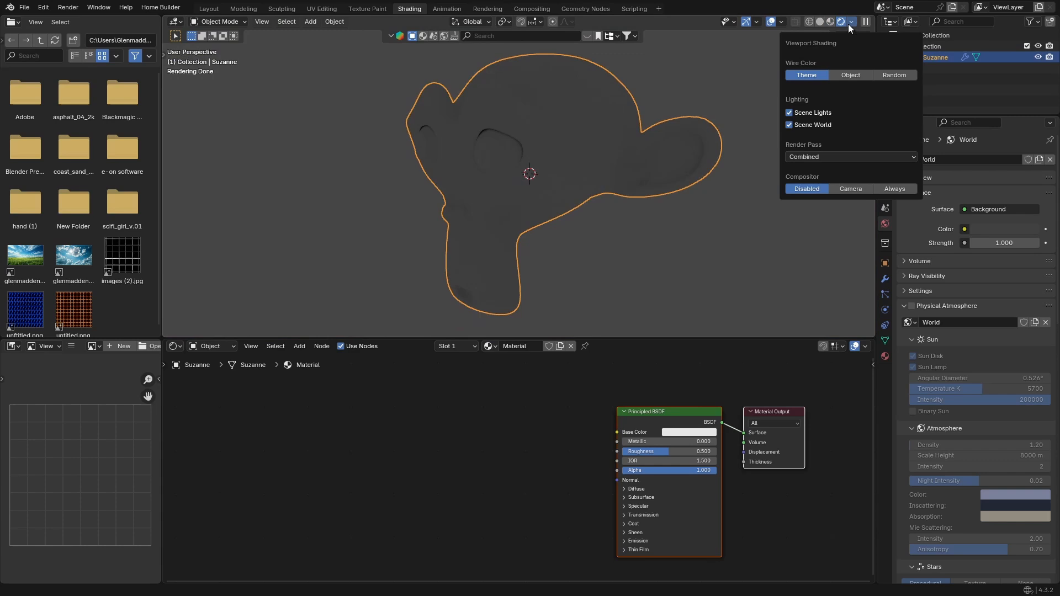
{"action": "left_click", "coordinate": [840, 21]}
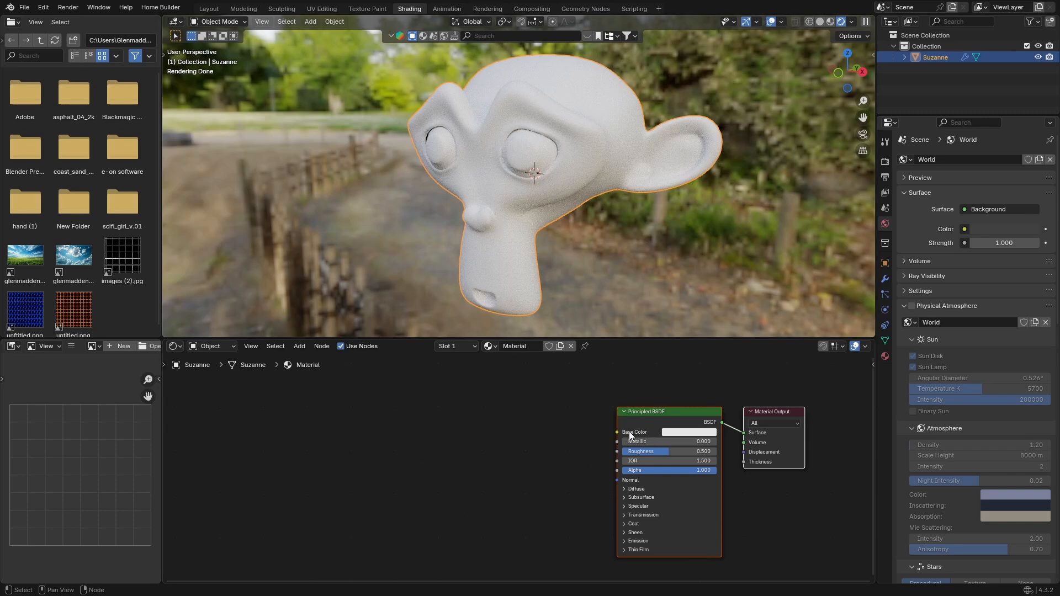
{"action": "mouse_move", "coordinate": [689, 432]}
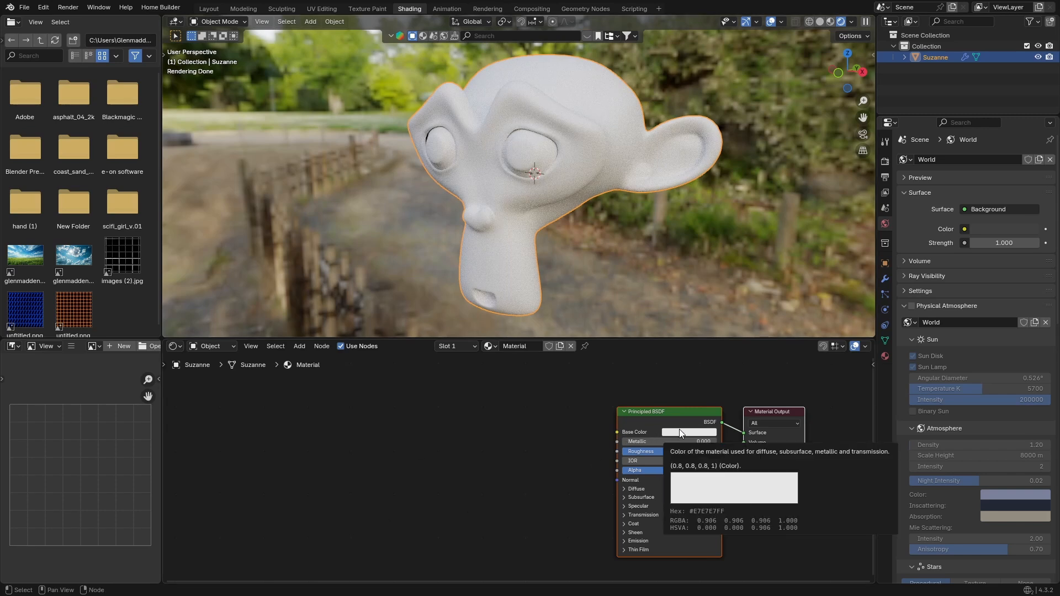
{"action": "left_click", "coordinate": [689, 432]}
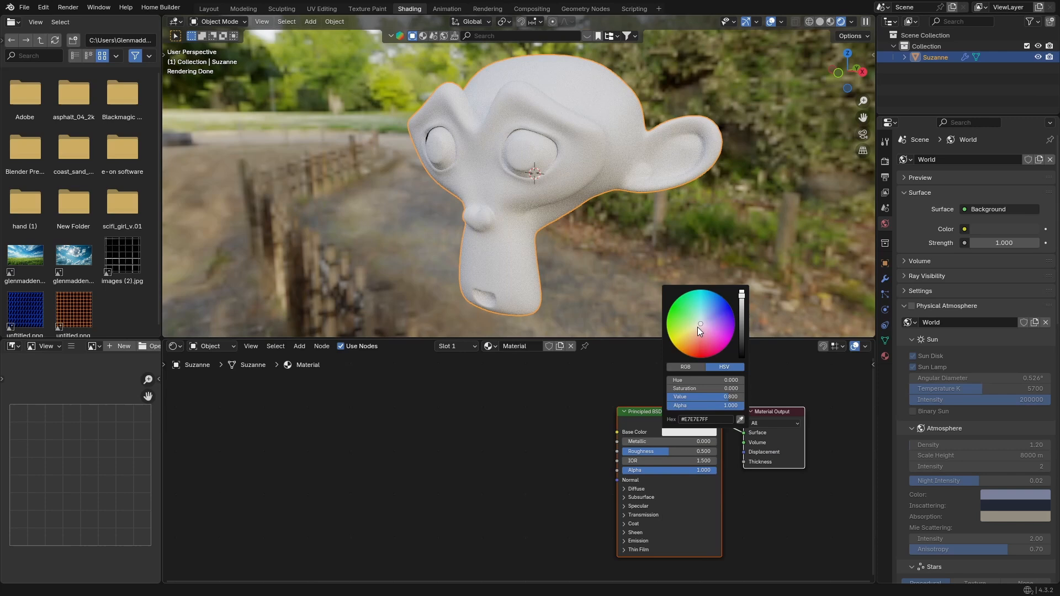
{"action": "left_click", "coordinate": [719, 295]}
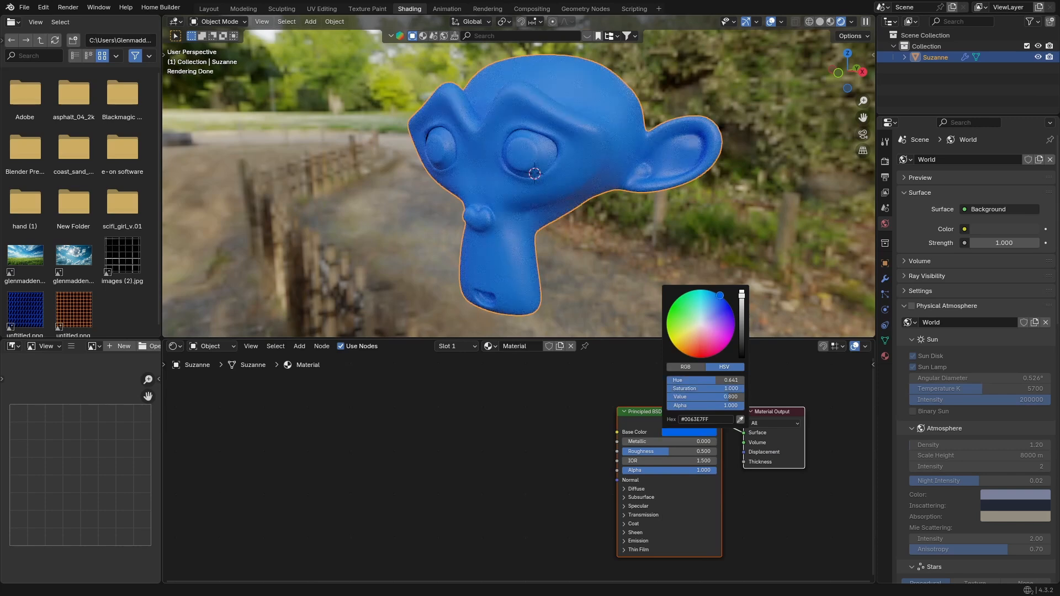
{"action": "left_click", "coordinate": [208, 8]}
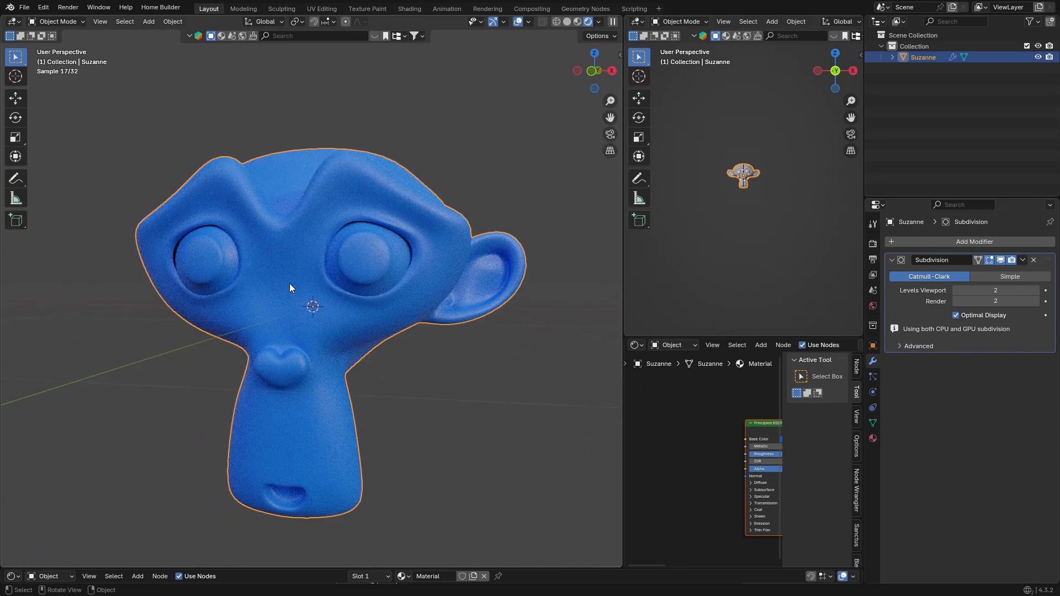
{"action": "mouse_move", "coordinate": [873, 381]}
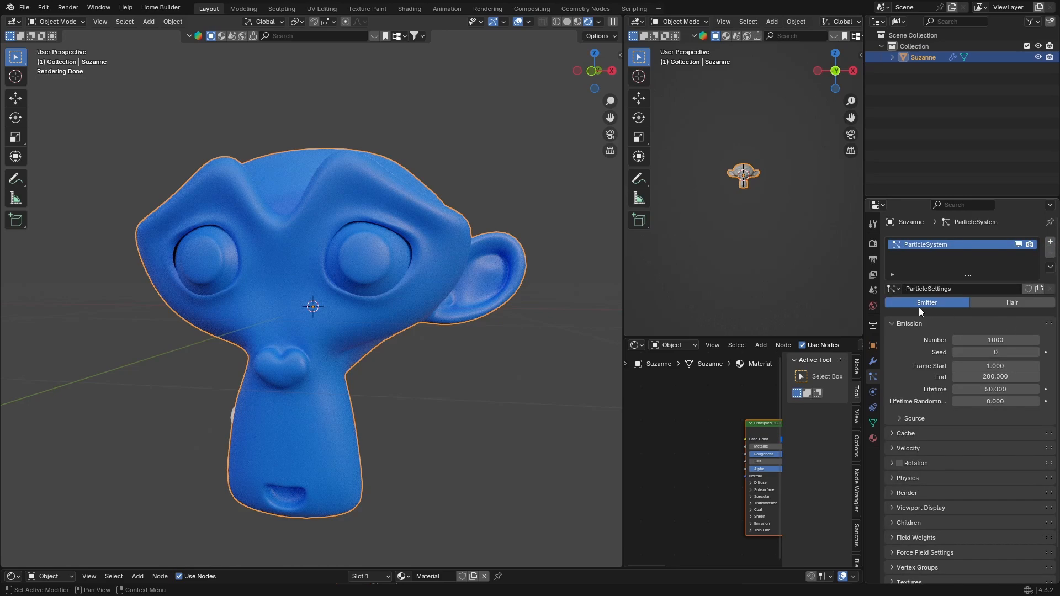
Step: Make the particle system Hair with 6 segments and 3000 strands
{"action": "left_click", "coordinate": [1012, 302]}
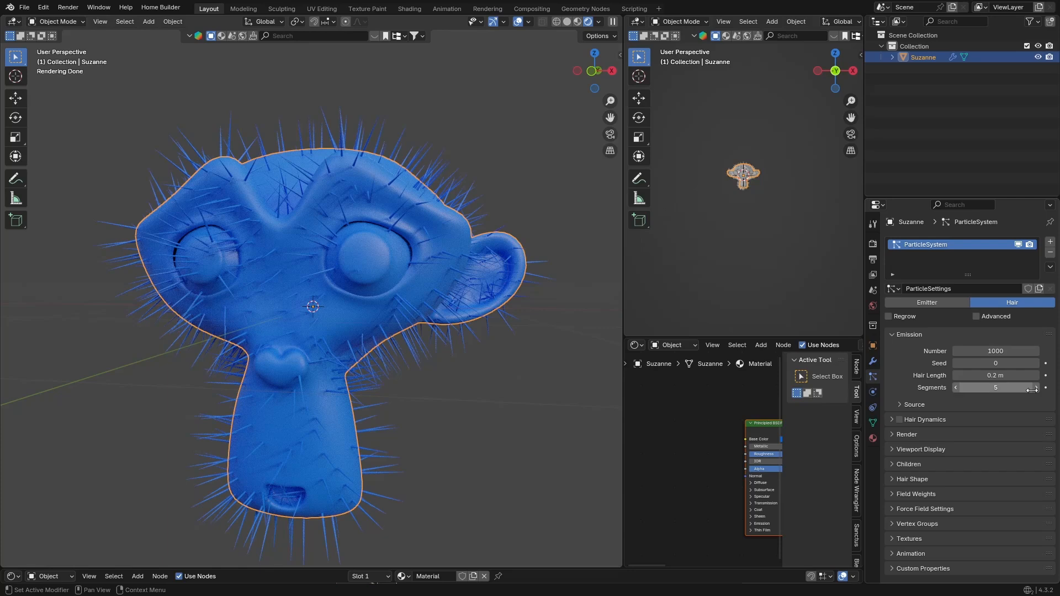
{"action": "left_click", "coordinate": [1035, 388]}
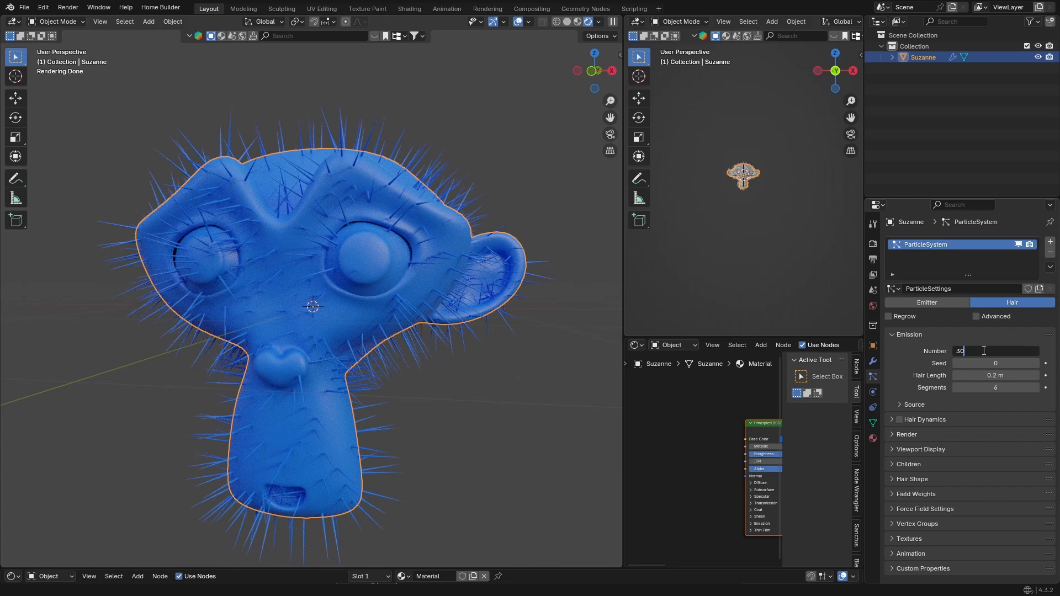
{"action": "type", "text": "3000"}
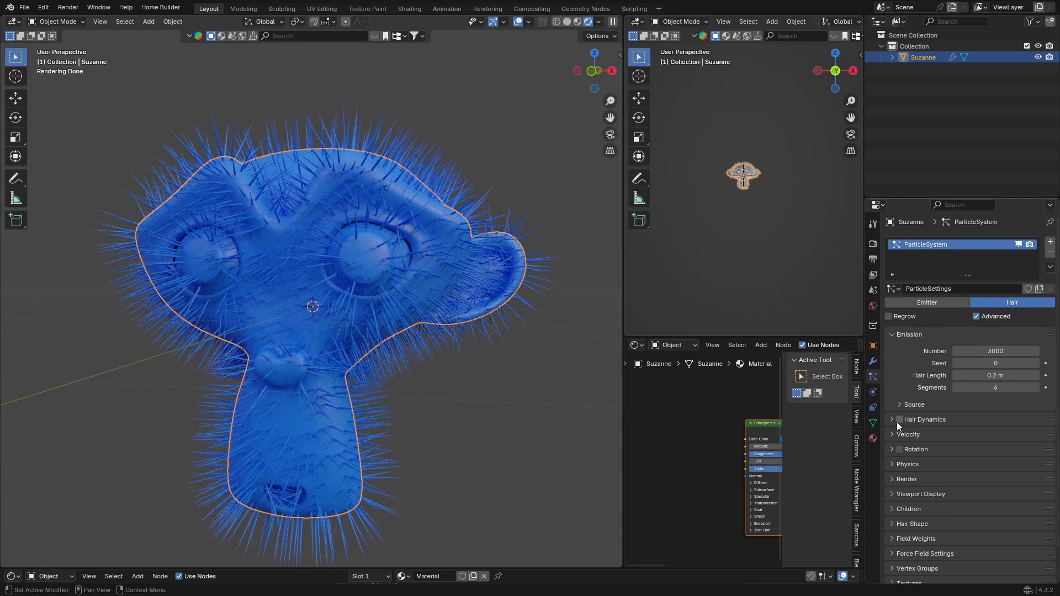
Step: Enable Hair Dynamics with Structure stiffness 3 and Volume air drag 5
{"action": "left_click", "coordinate": [892, 419]}
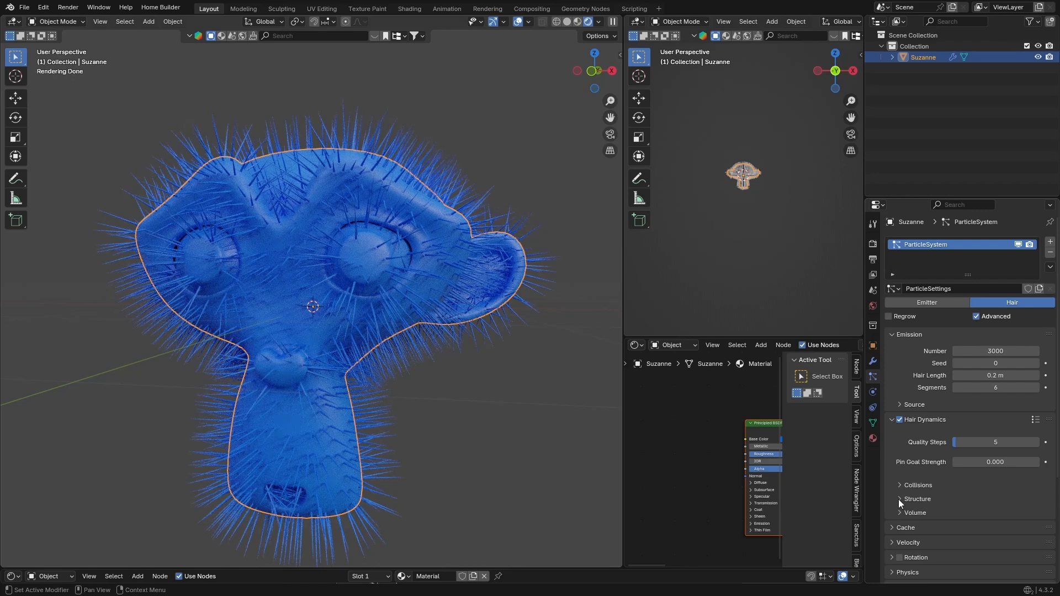
{"action": "left_click", "coordinate": [918, 499]}
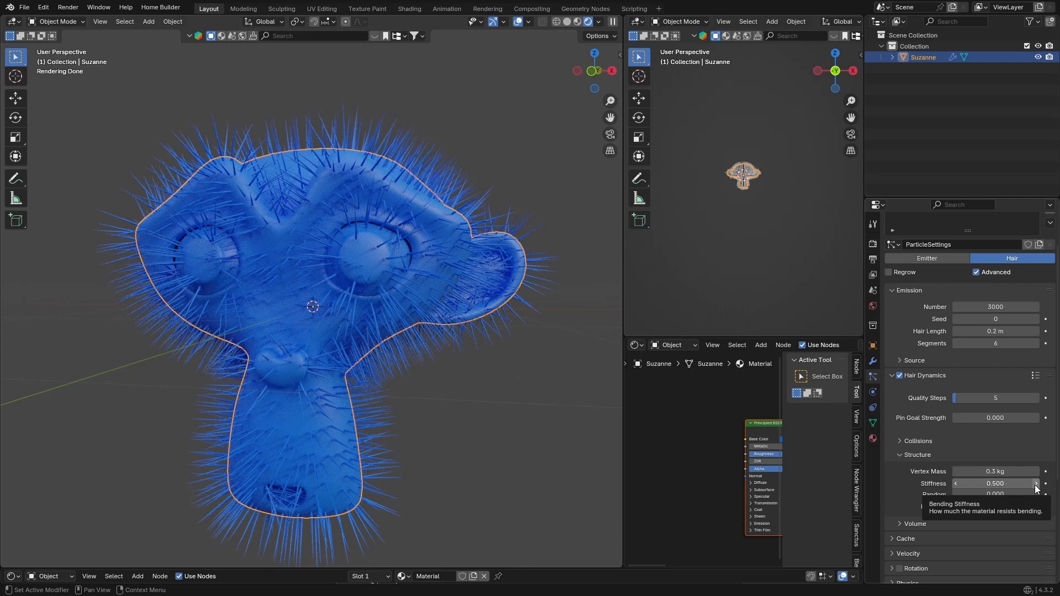
{"action": "left_click", "coordinate": [1044, 484]}
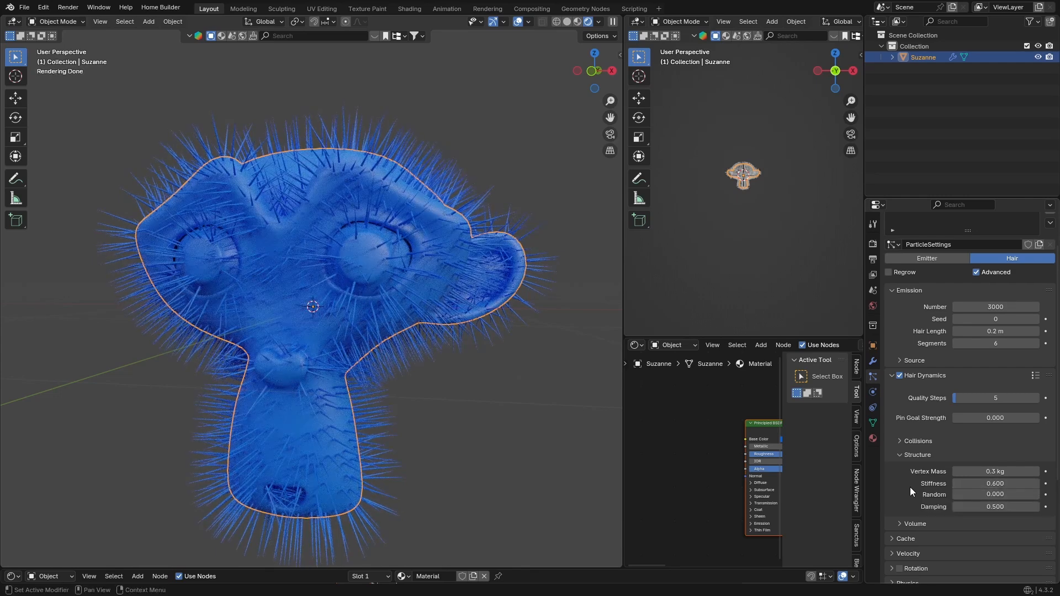
{"action": "left_click", "coordinate": [995, 483]}
{"action": "type", "text": "3.000"}
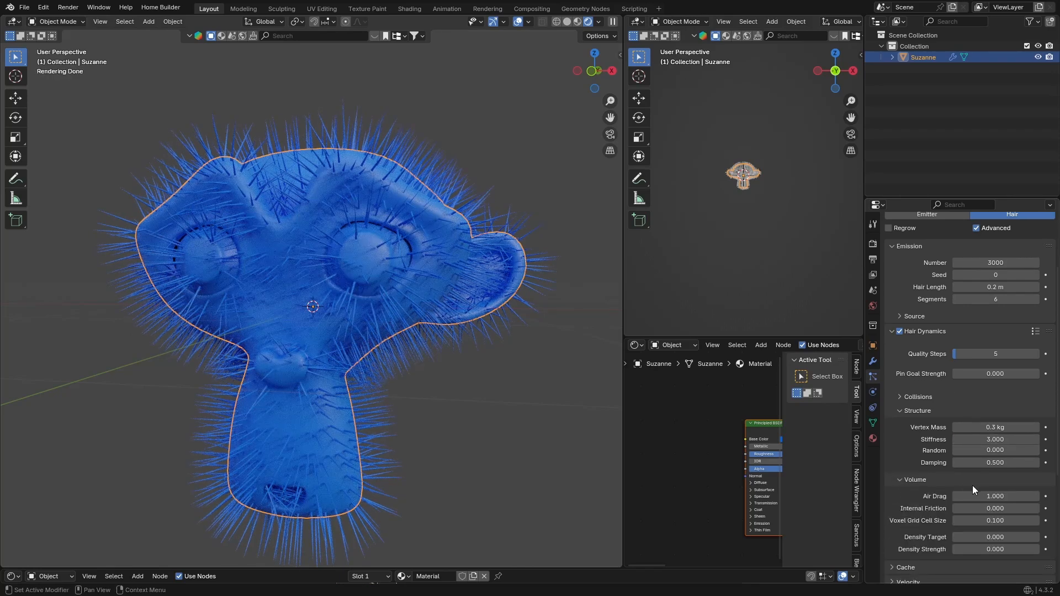
{"action": "left_click", "coordinate": [995, 495]}
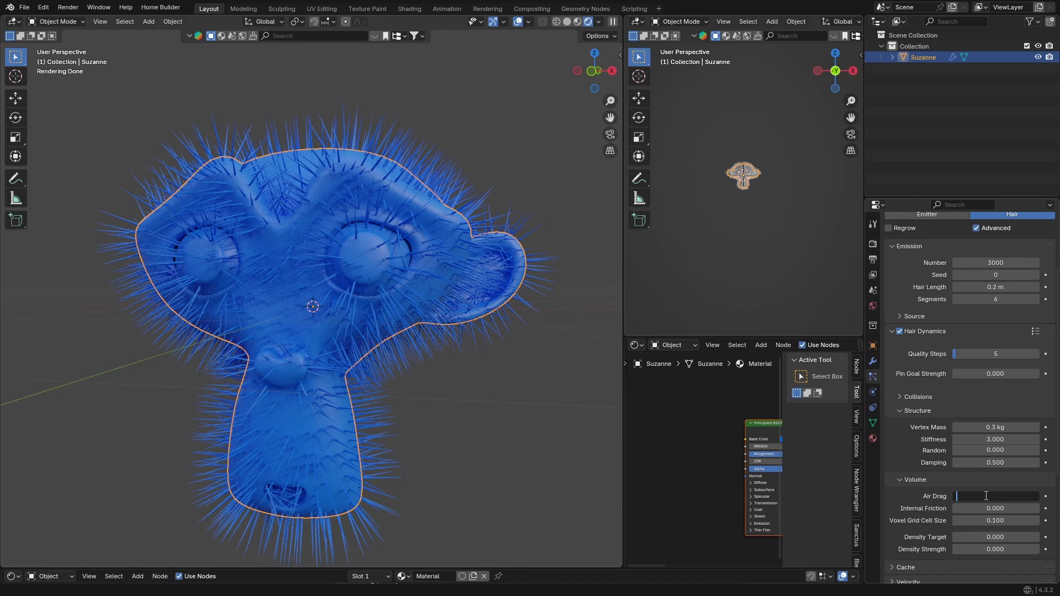
{"action": "type", "text": "5.000"}
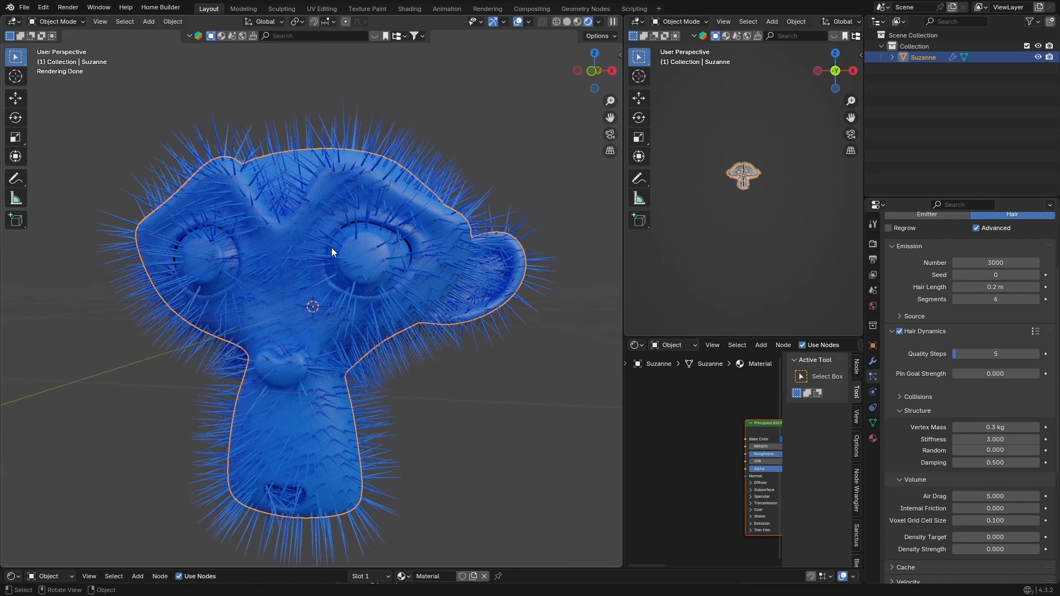
Step: Set the Brownian force in the hair Physics settings to 0.15
{"action": "scroll", "scroll_direction": "down", "scroll_amount": 3}
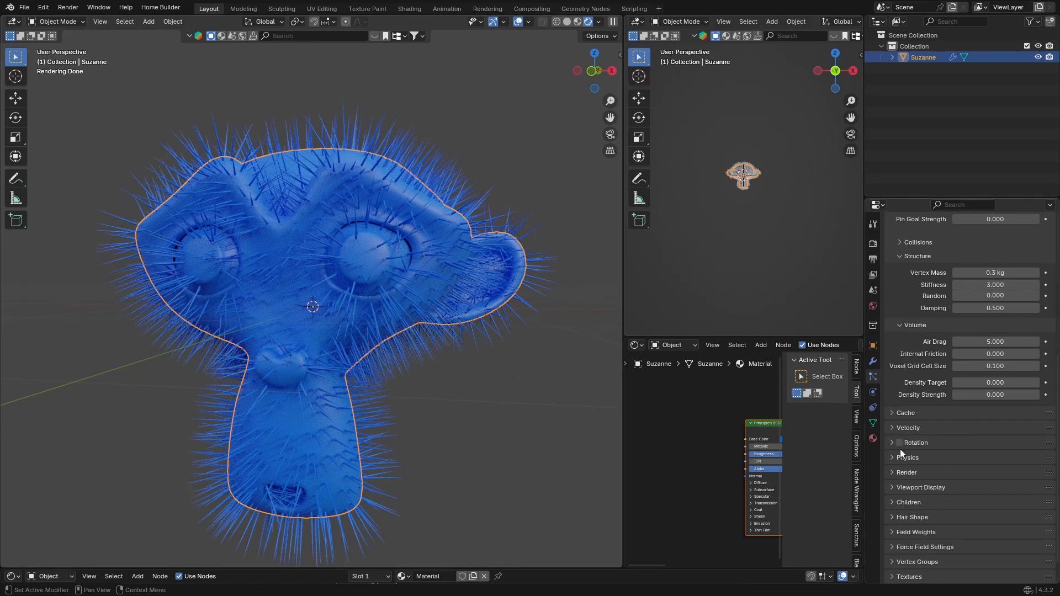
{"action": "left_click", "coordinate": [907, 457]}
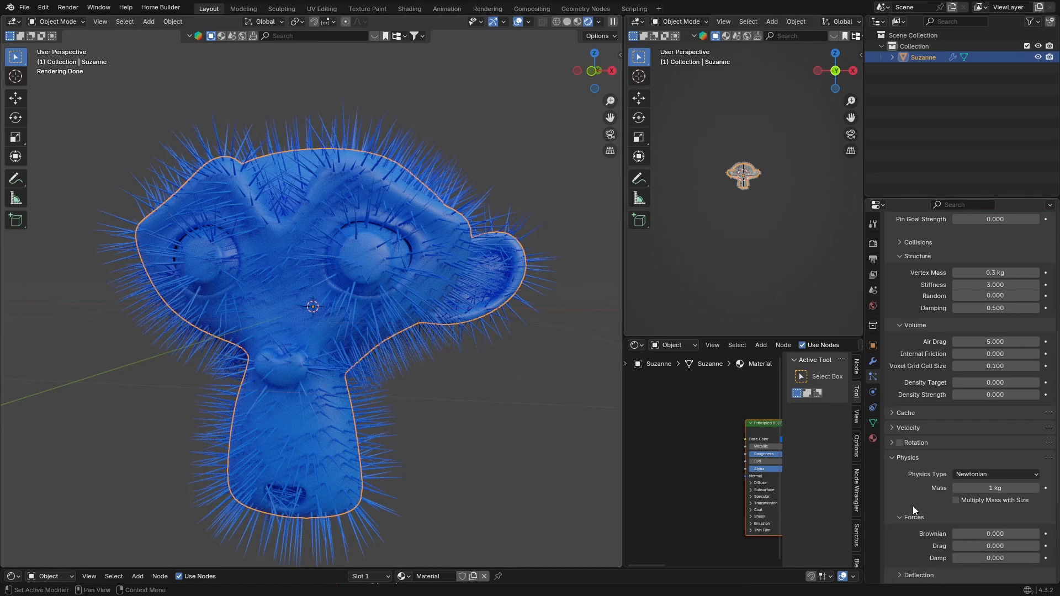
{"action": "double_click", "coordinate": [994, 533]}
{"action": "type", "text": "0.150"}
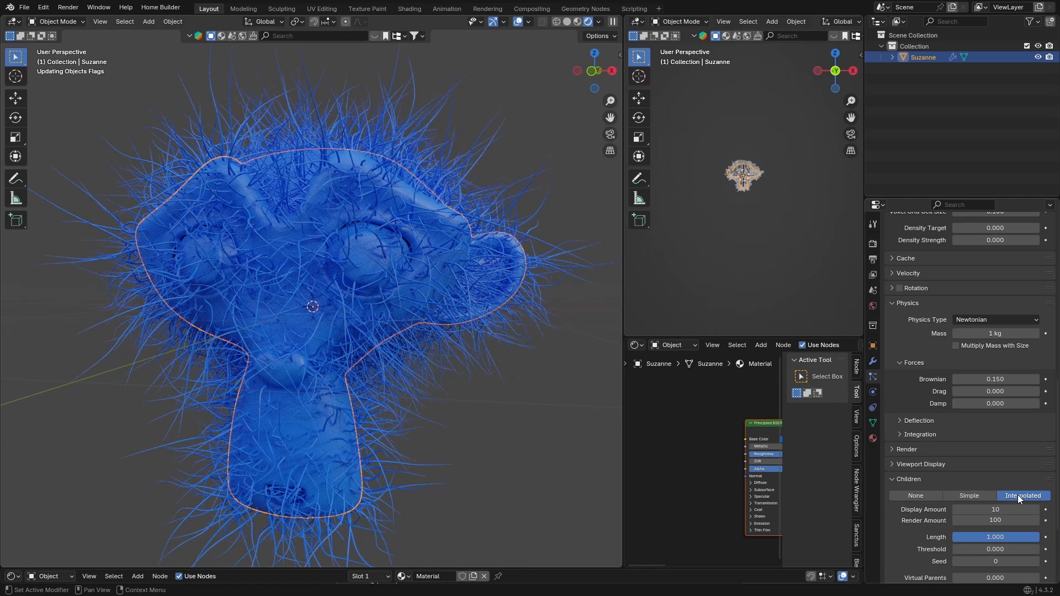
Step: Set Children to Interpolated and change the viewport Display Amount to 6
{"action": "left_click", "coordinate": [1022, 495]}
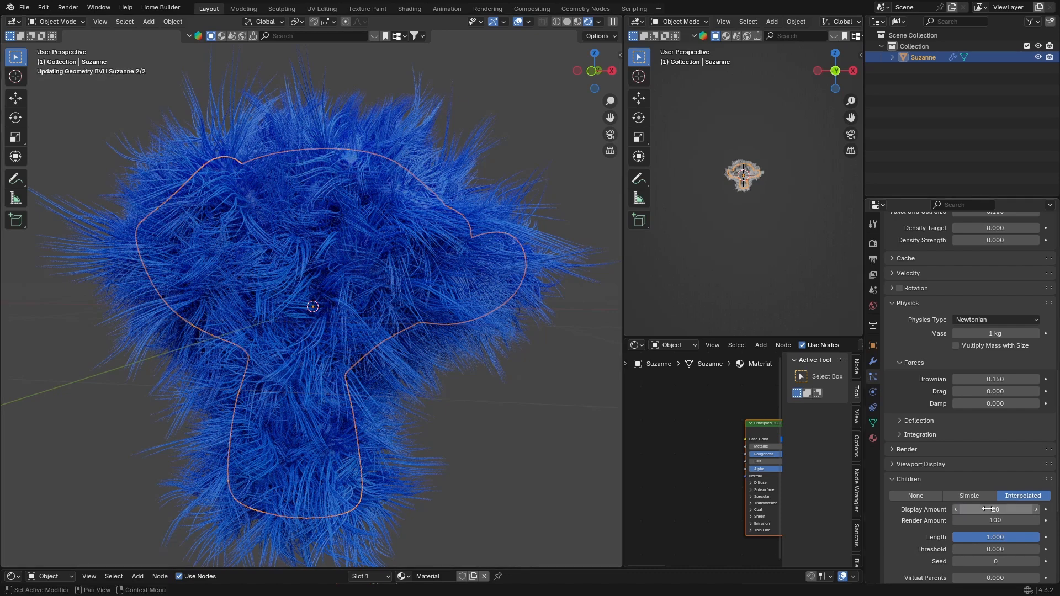
{"action": "left_click", "coordinate": [995, 509]}
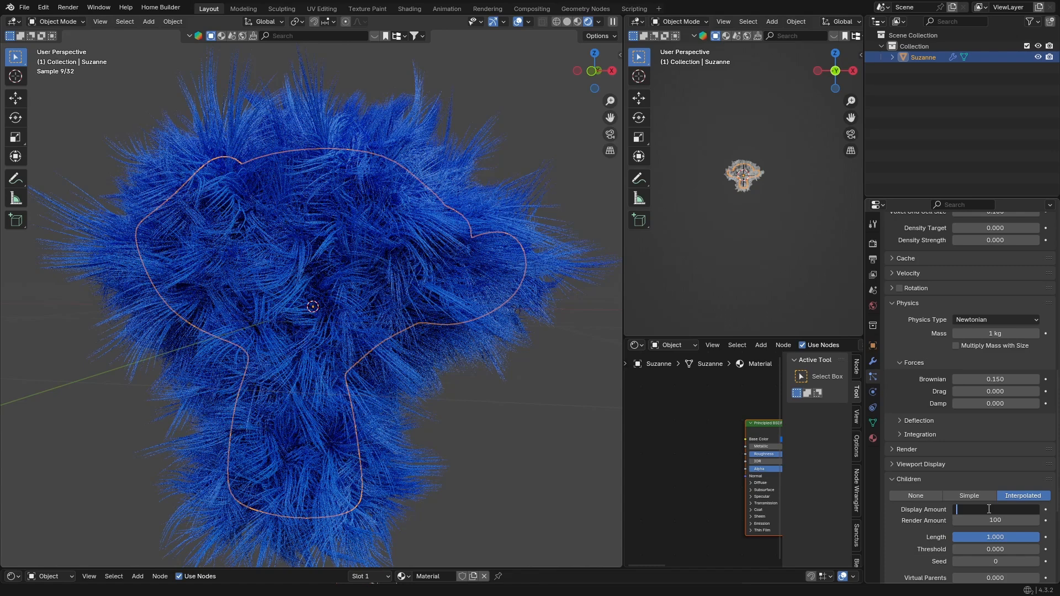
{"action": "type", "text": "5"}
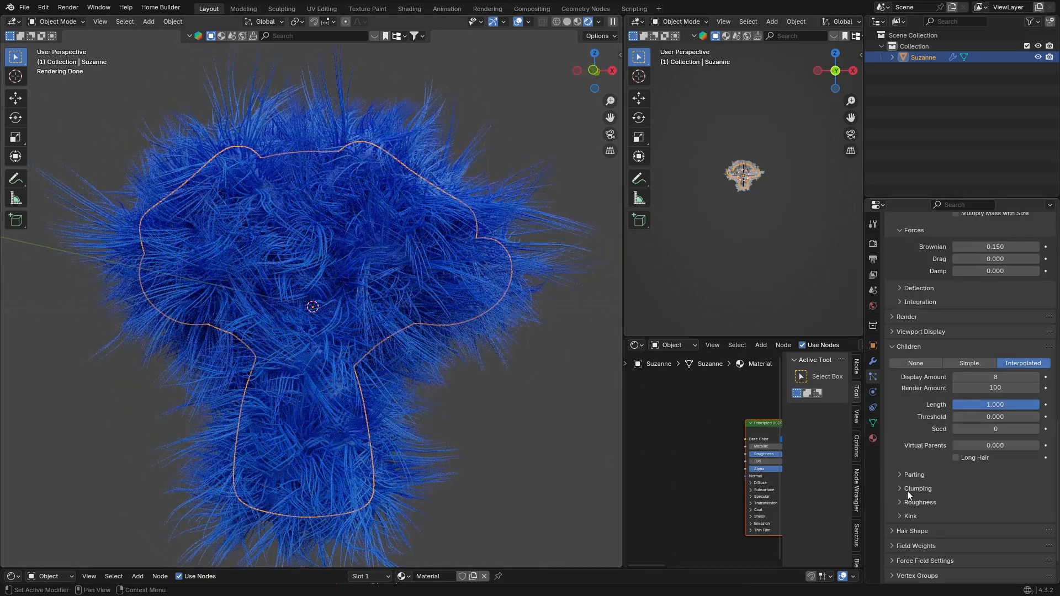
Step: Expand the Children Clumping panel to reach the Clump slider for -0.312
{"action": "left_click", "coordinate": [918, 488]}
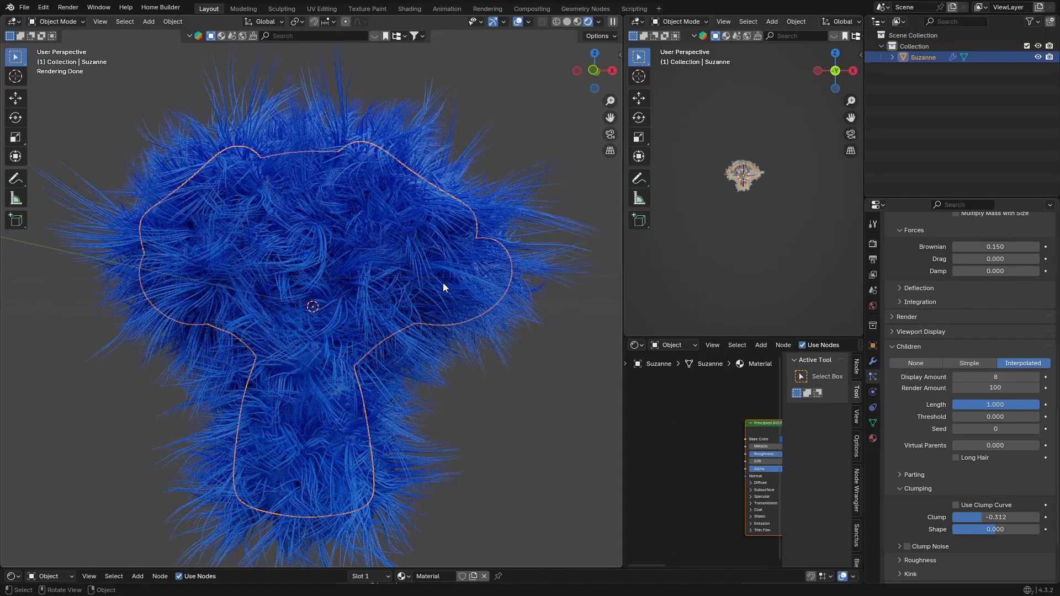
{"action": "mouse_move", "coordinate": [241, 302]}
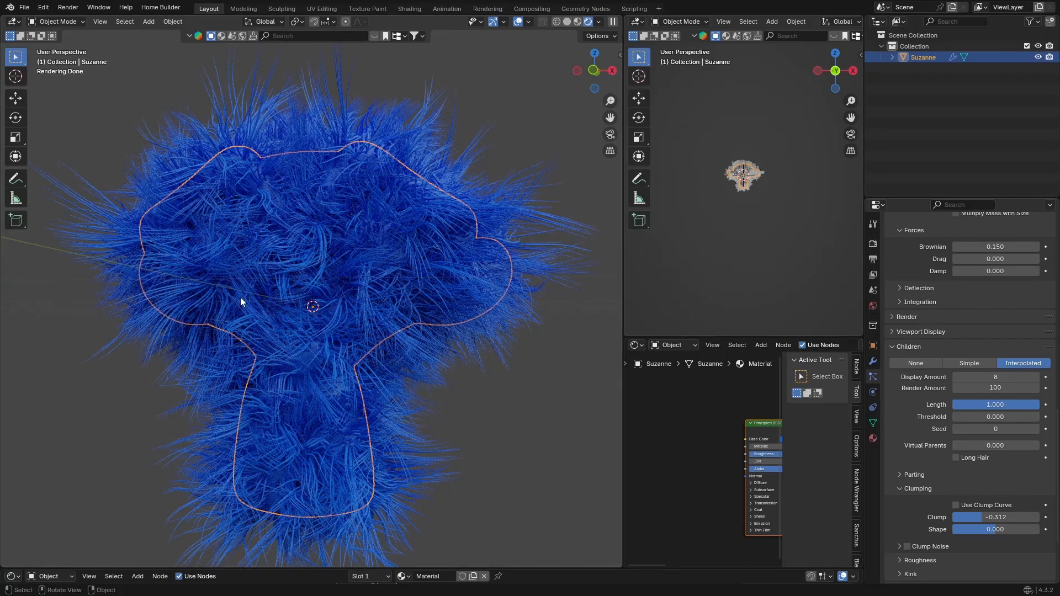
{"action": "mouse_move", "coordinate": [328, 289]}
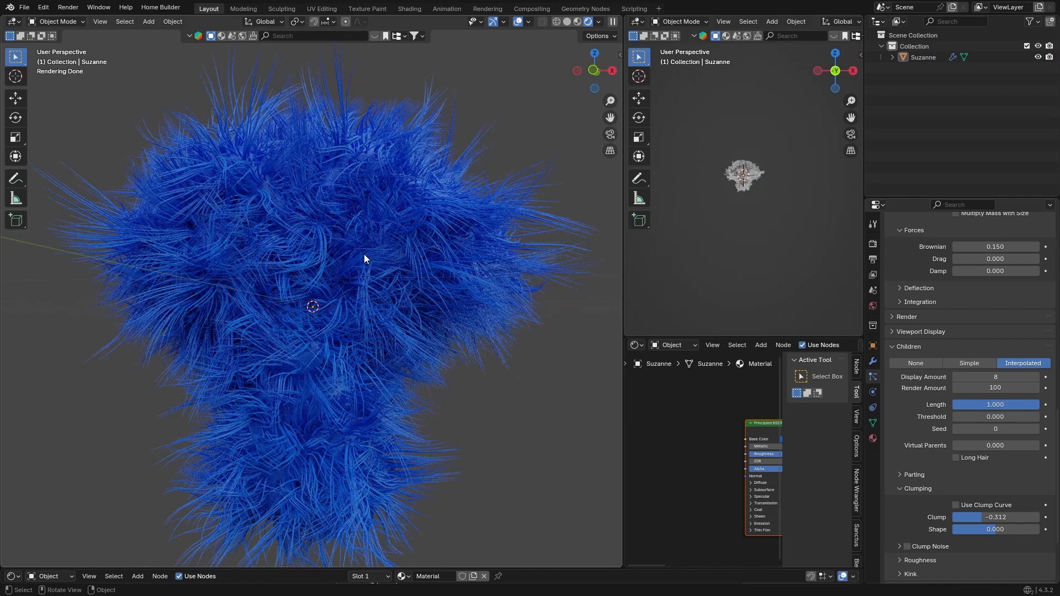
{"action": "mouse_move", "coordinate": [397, 369]}
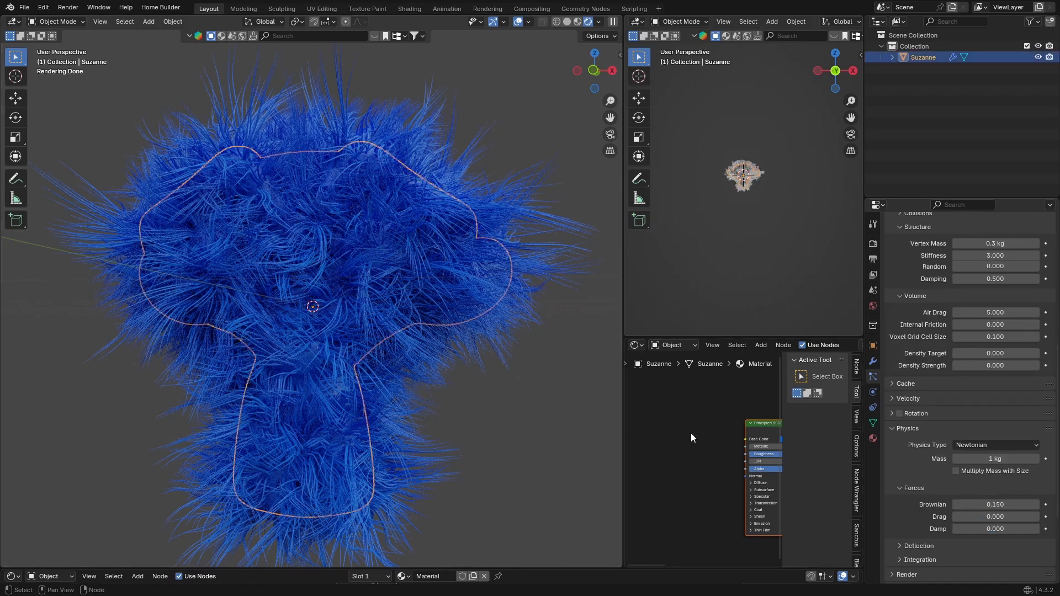
Step: Set the Principled BSDF Base Color to magenta on the colour wheel
{"action": "left_click", "coordinate": [773, 438]}
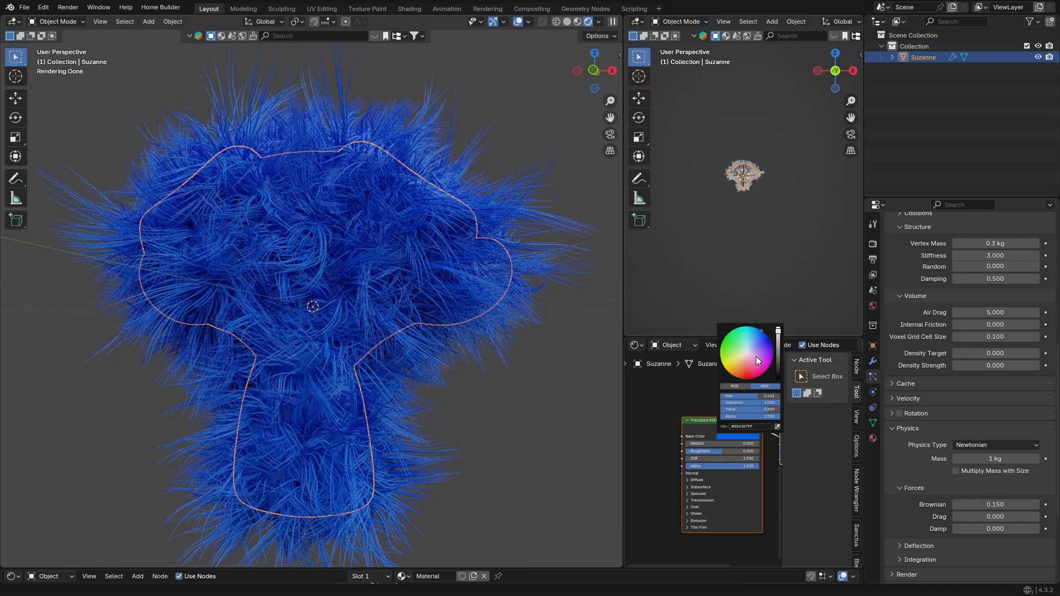
{"action": "left_click", "coordinate": [757, 359]}
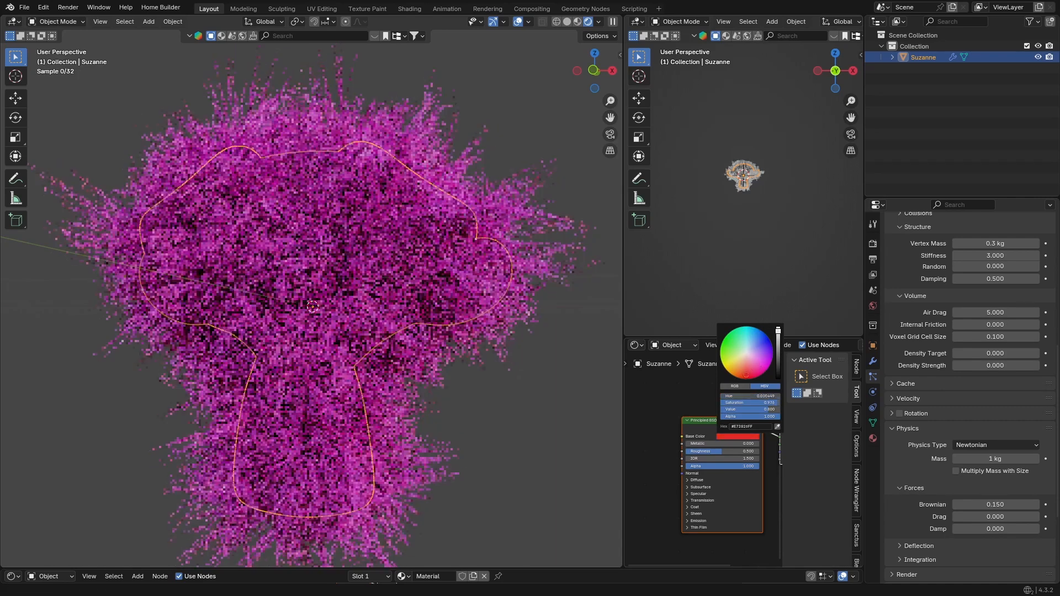
{"action": "left_click", "coordinate": [722, 357]}
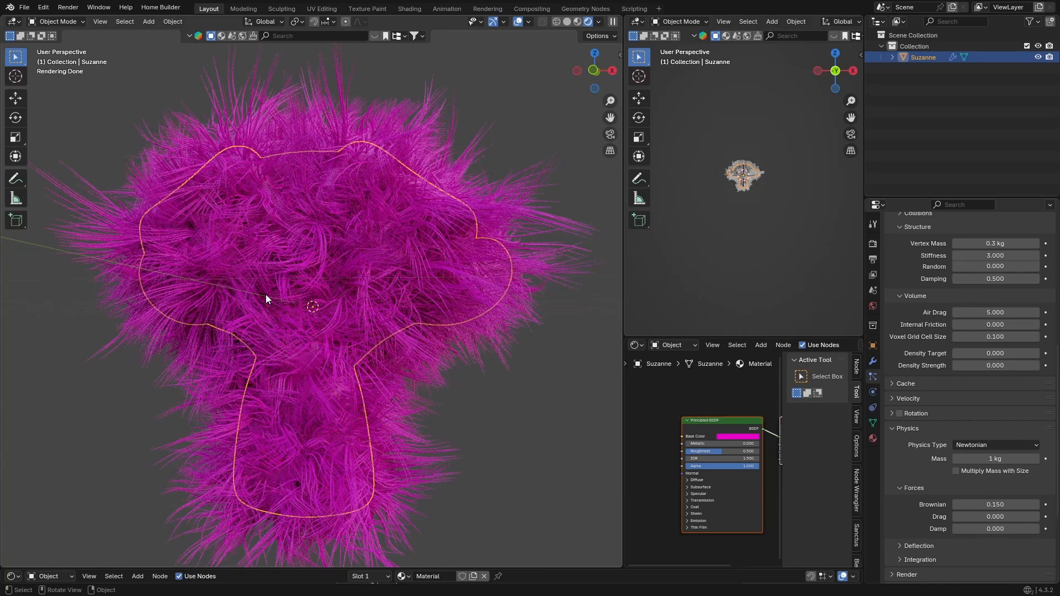
{"action": "mouse_move", "coordinate": [301, 229]}
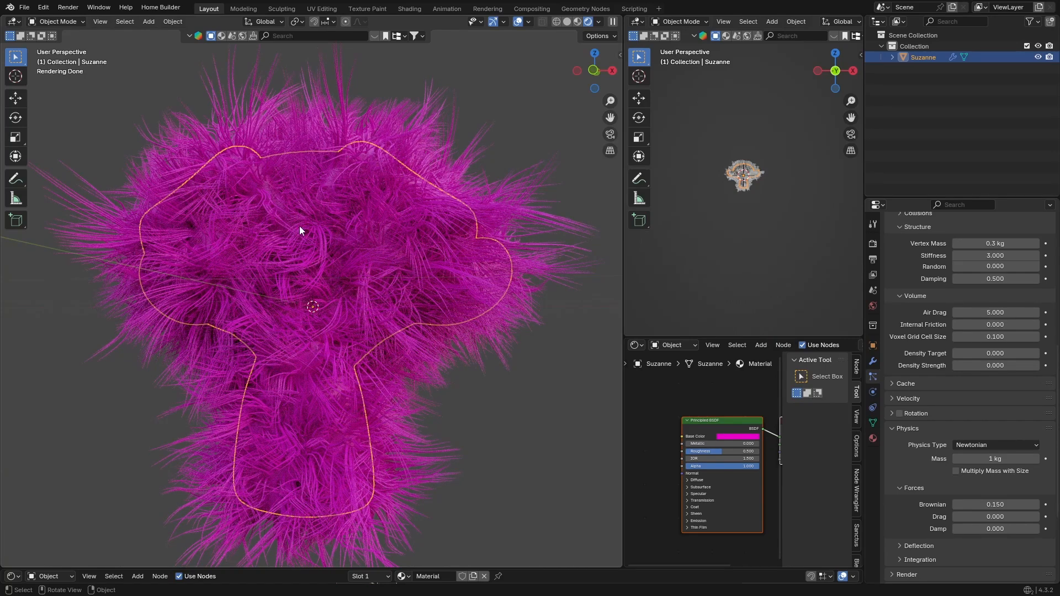
{"action": "mouse_move", "coordinate": [486, 85]}
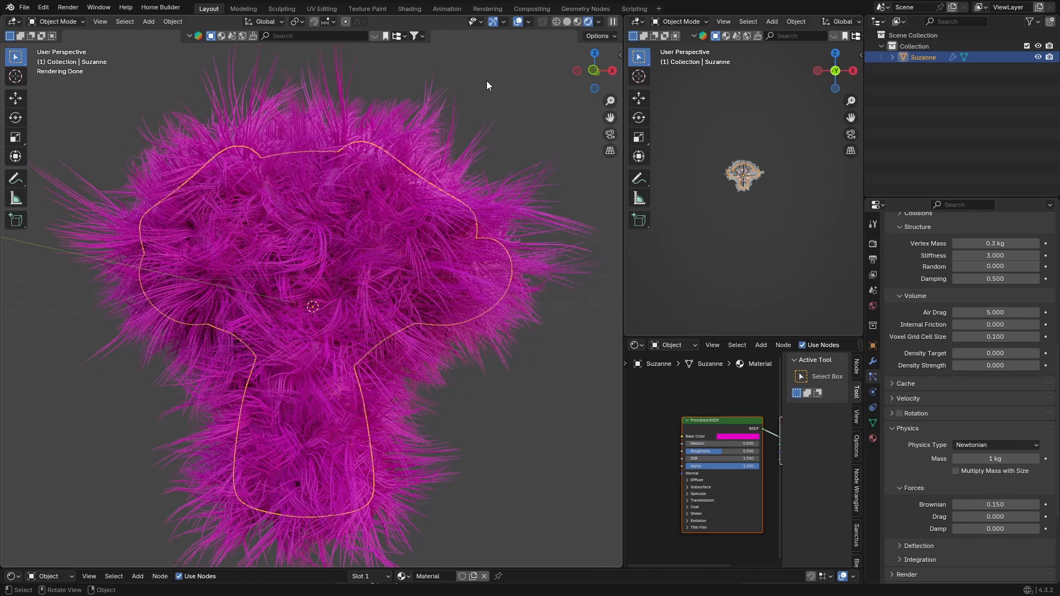
{"action": "mouse_move", "coordinate": [331, 218]}
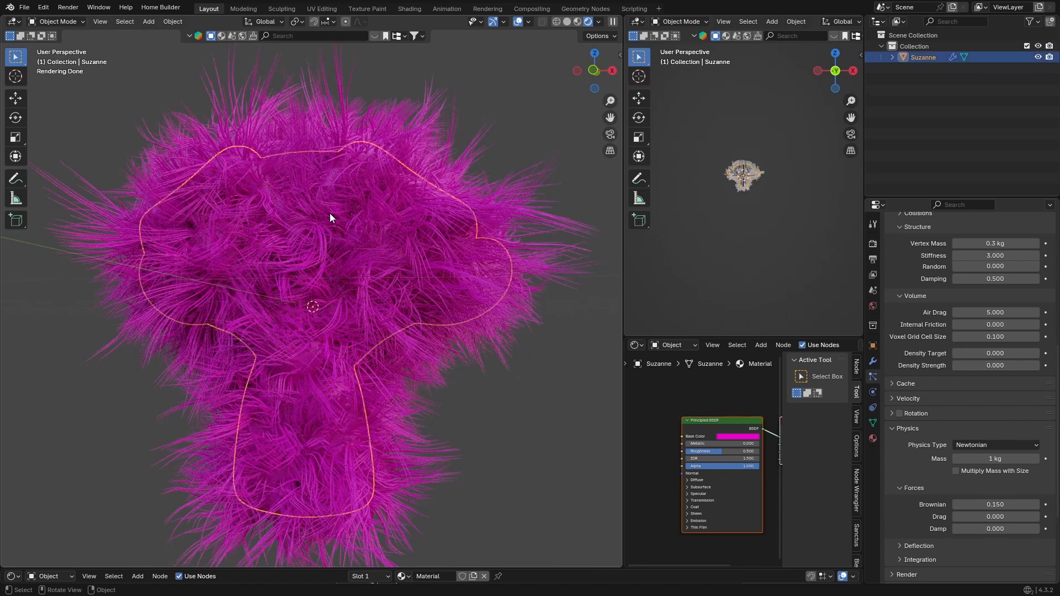